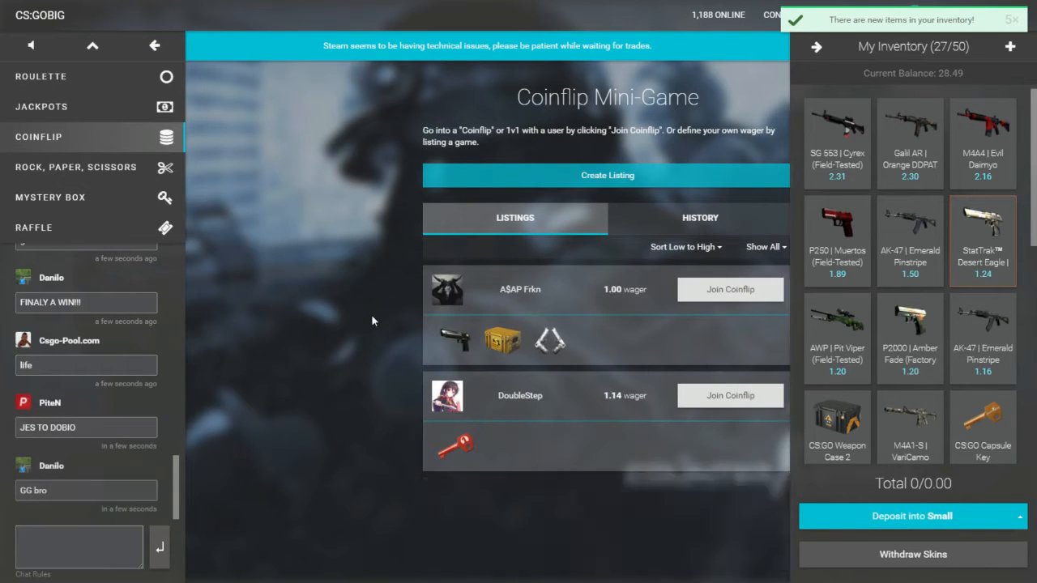
Step: Join the 5.00 coinflip listing and add the Weapon Case 2 to the bet
scroll(down, 3)
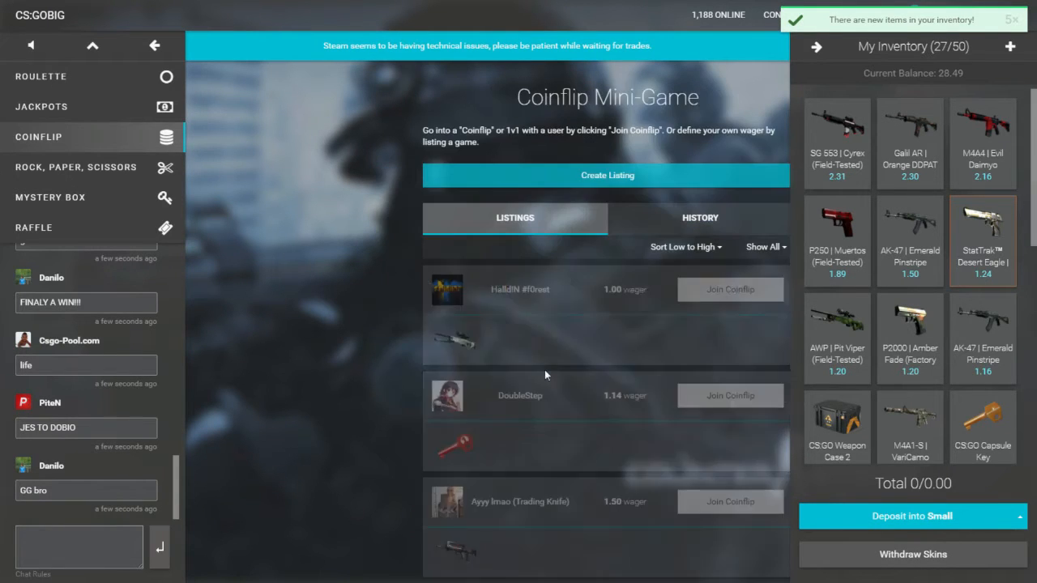
scroll(down, 3)
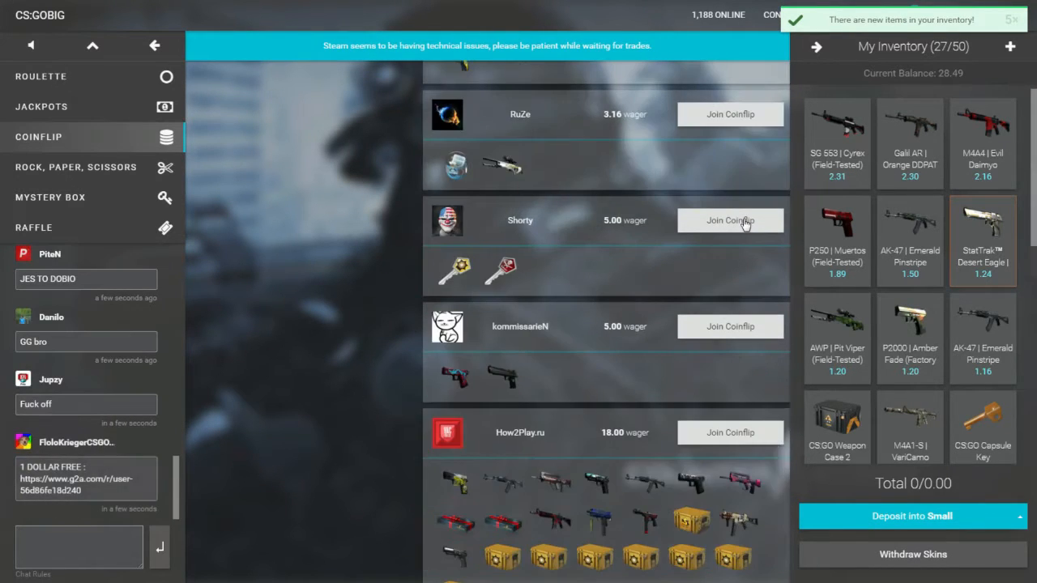
click(729, 219)
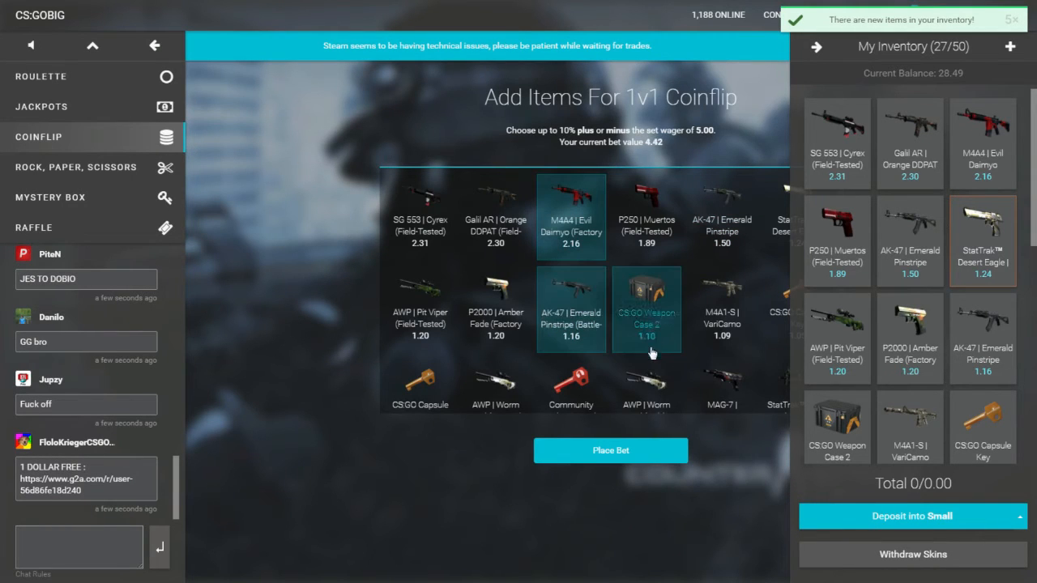
click(646, 311)
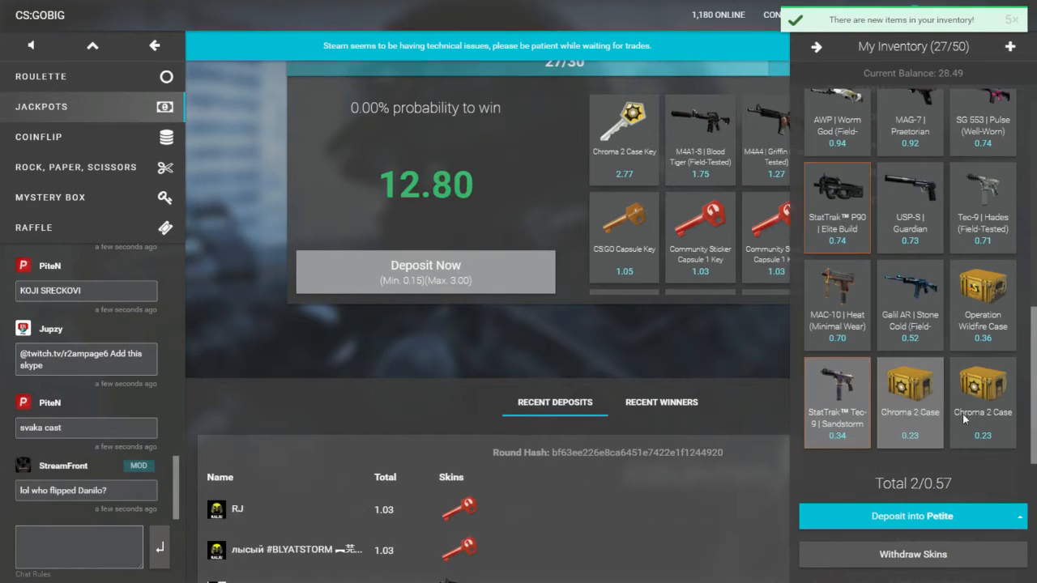
Step: Collapse the inventory sidebar on the Coinflip page
click(912, 516)
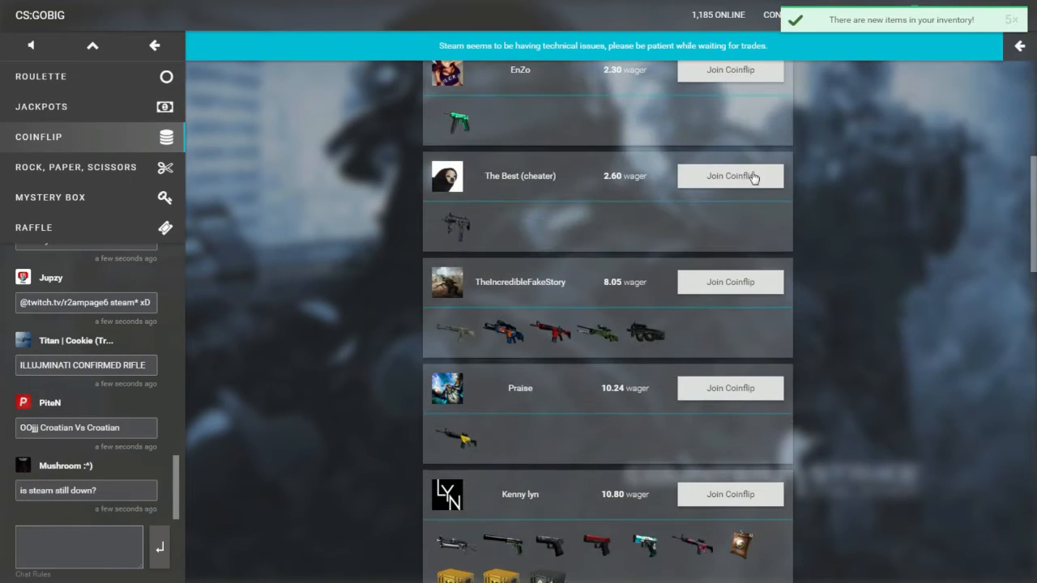
Step: Leave the coinflip listing for Rock, Paper, Scissors and add the MAC-10 Heat skin
click(728, 176)
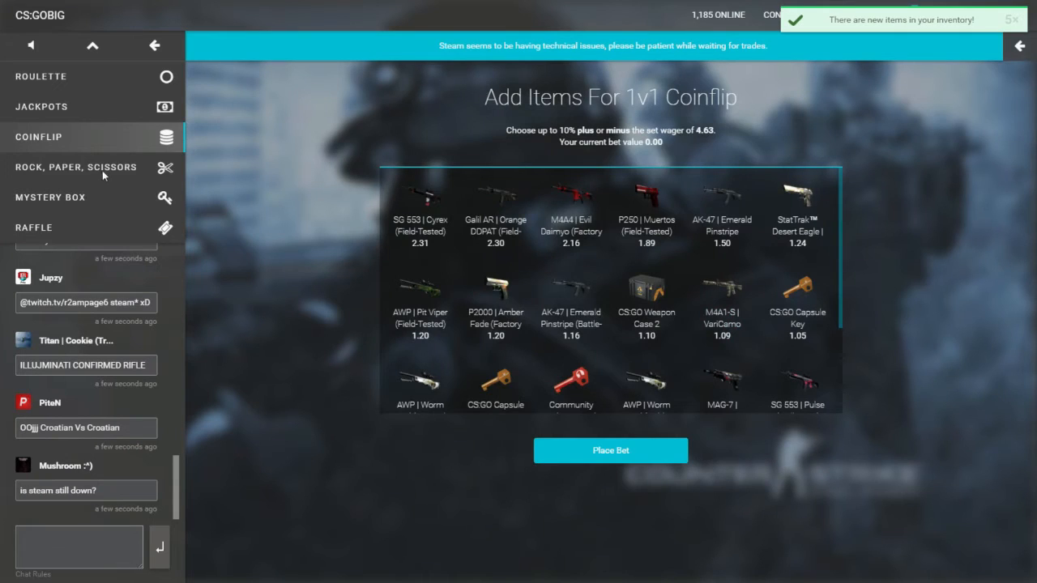
click(75, 167)
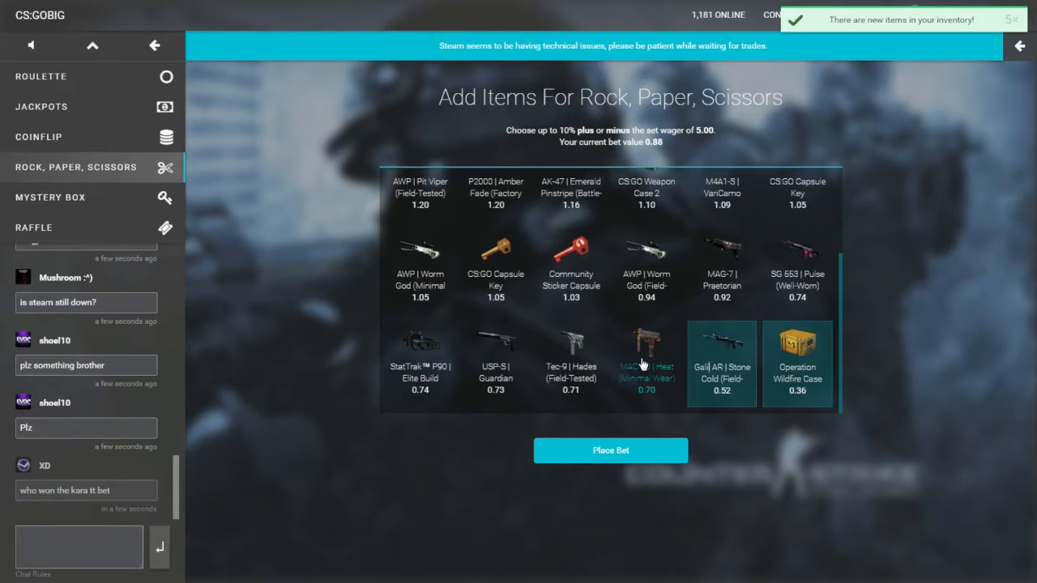
click(721, 271)
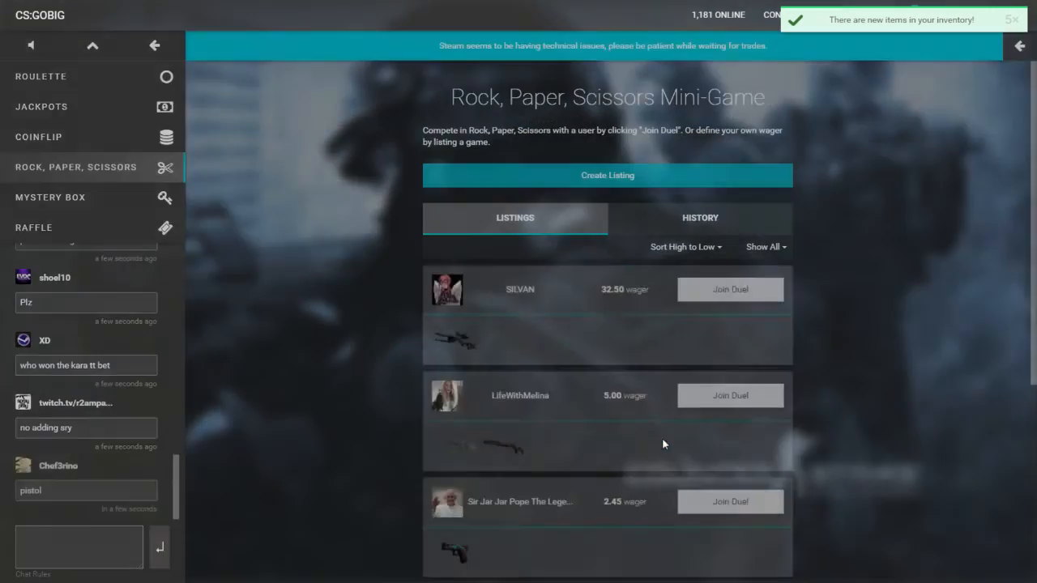
Step: Open the 9.16 duel, throw scissors then rock, and dismiss the 2–1 win
click(729, 396)
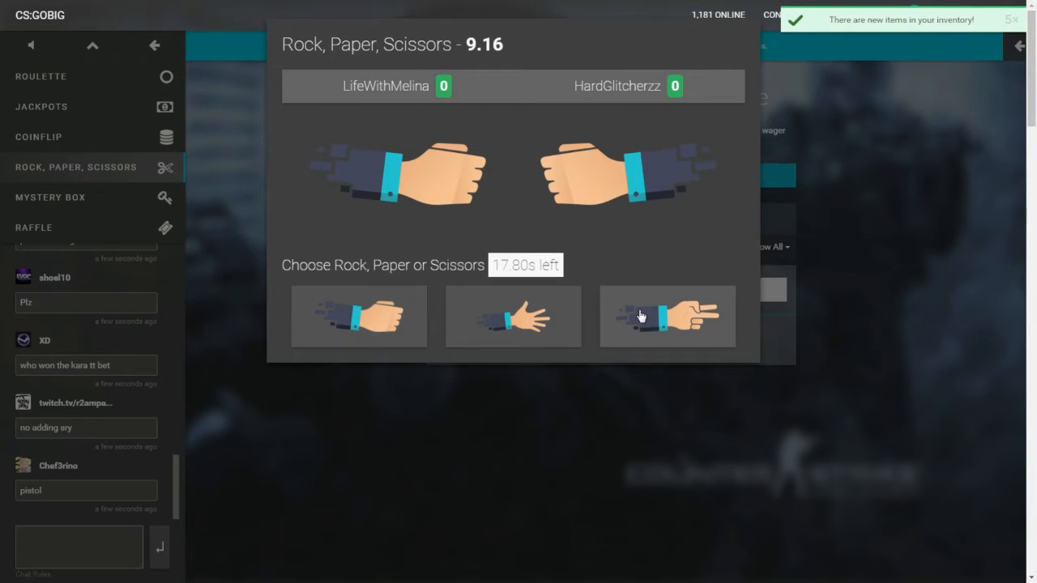
click(667, 316)
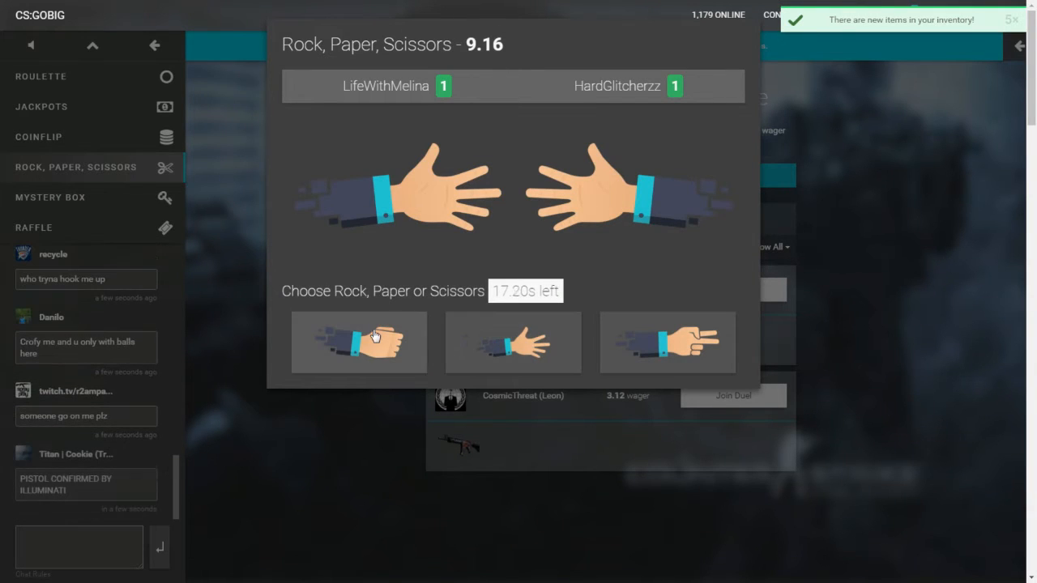
click(358, 342)
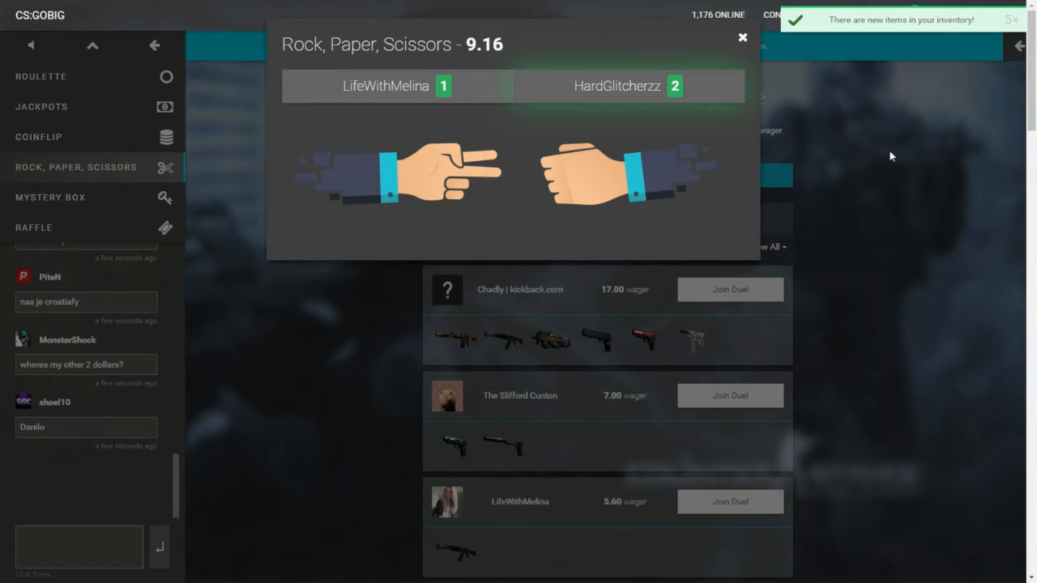
click(741, 37)
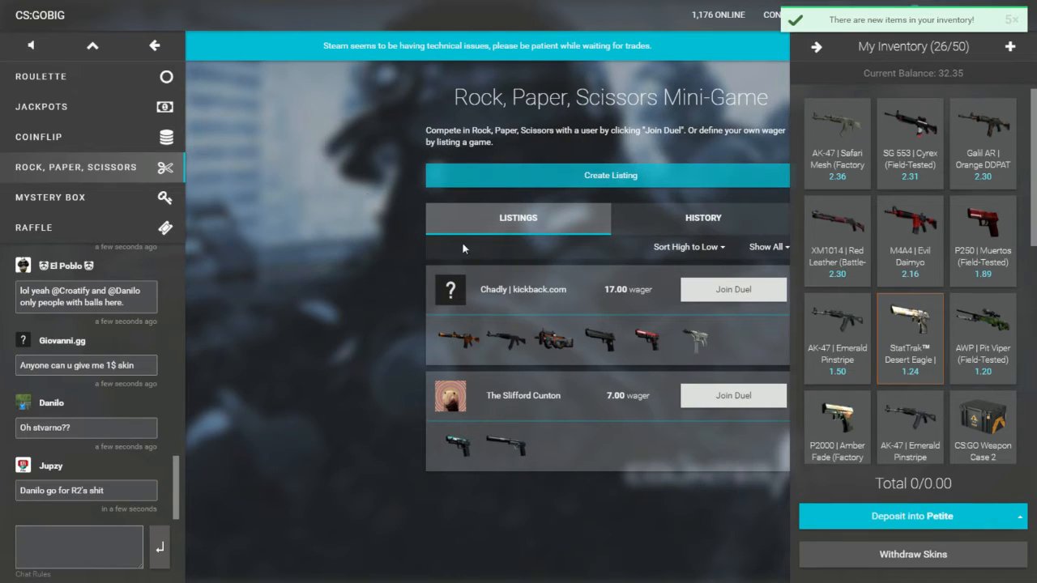
mouse_move(534, 351)
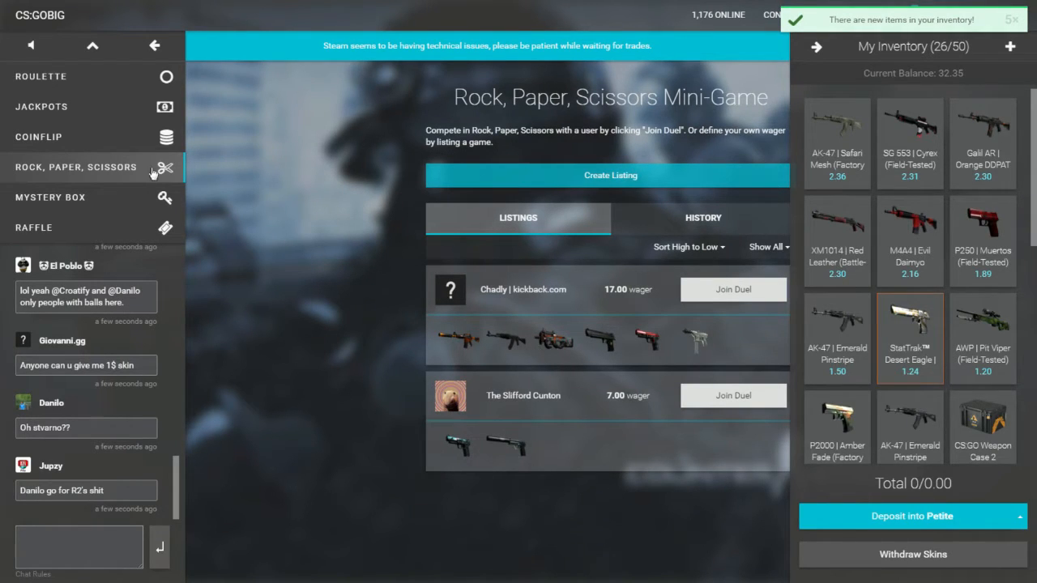
Step: Return to Coinflip, browse the listings, and join the 15.00 wager
click(38, 136)
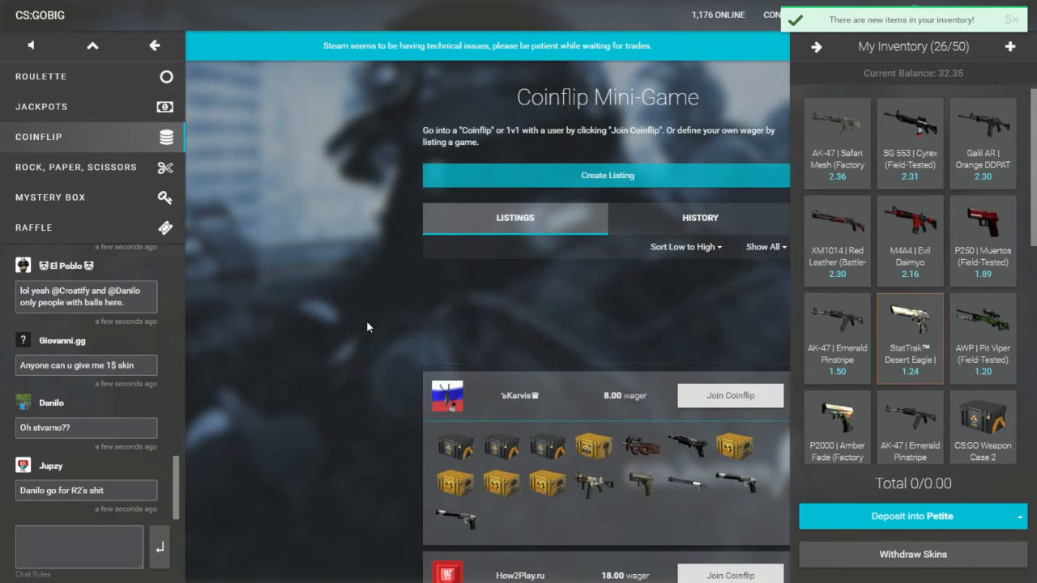
scroll(down, 3)
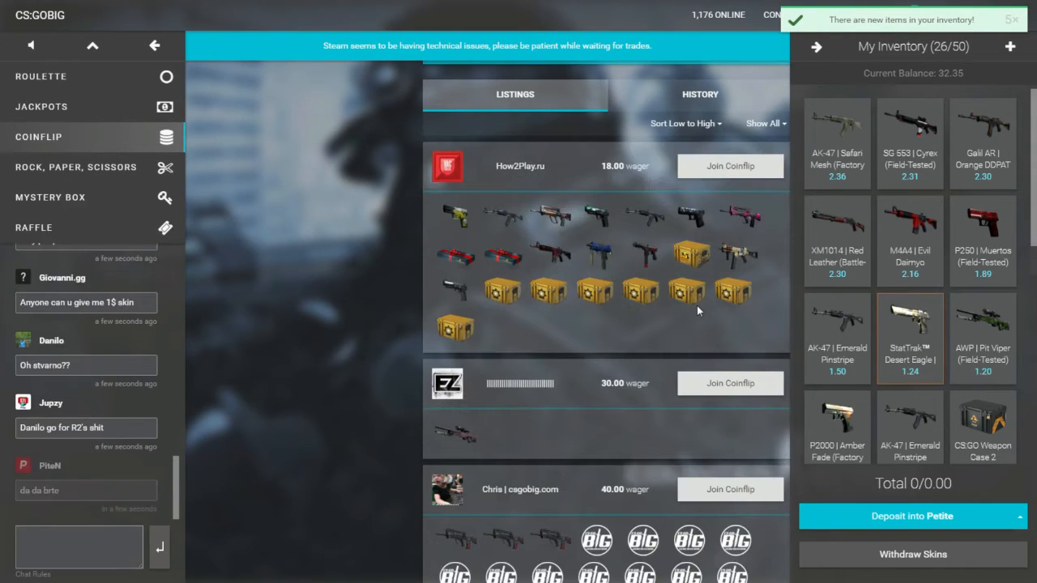
scroll(up, 3)
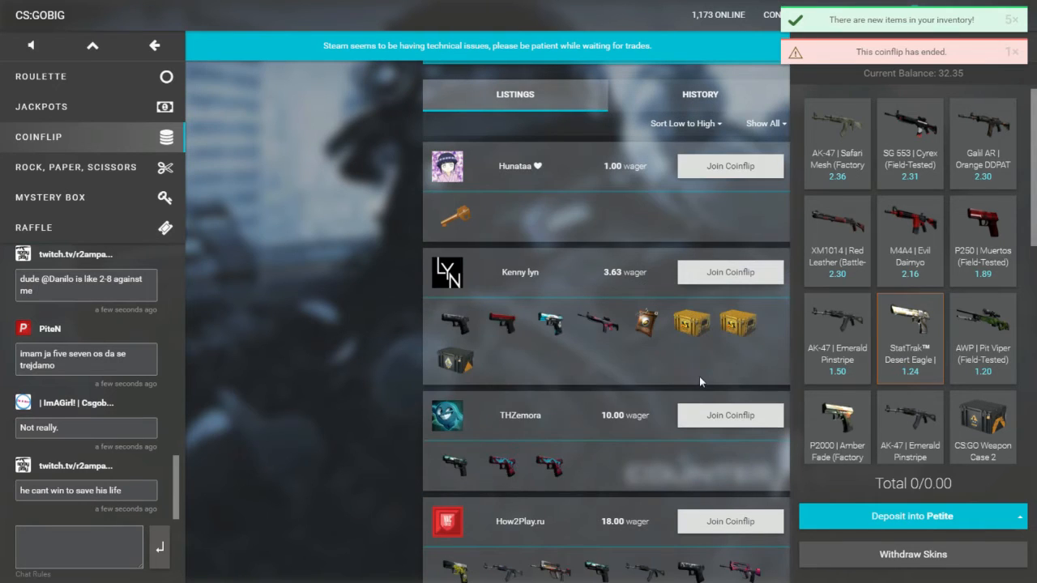
click(729, 165)
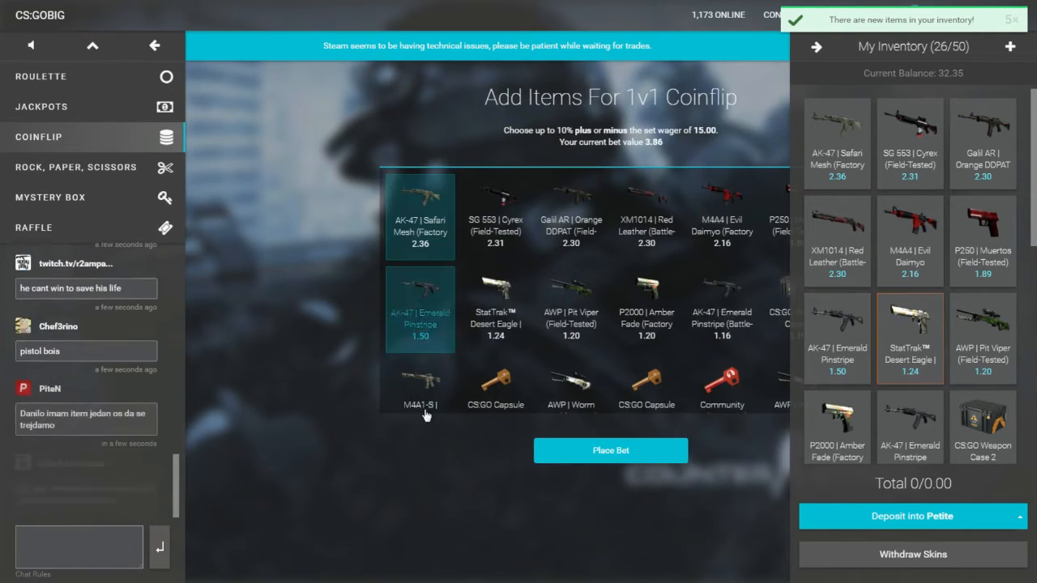
Step: Bet the M4A1-S and P2000 Corticera in two coinflips, then re-sort the listings
click(720, 385)
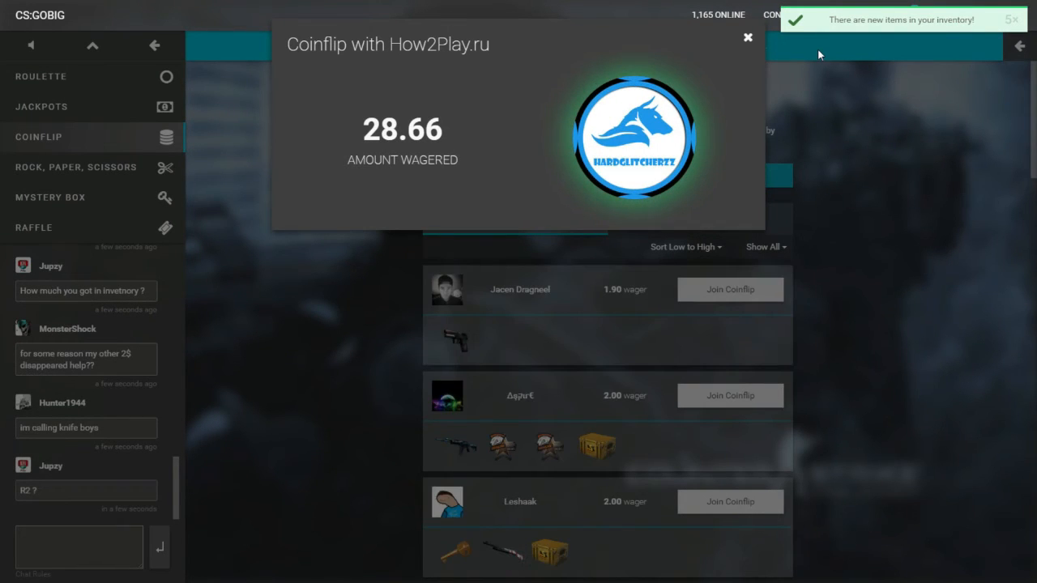
click(746, 37)
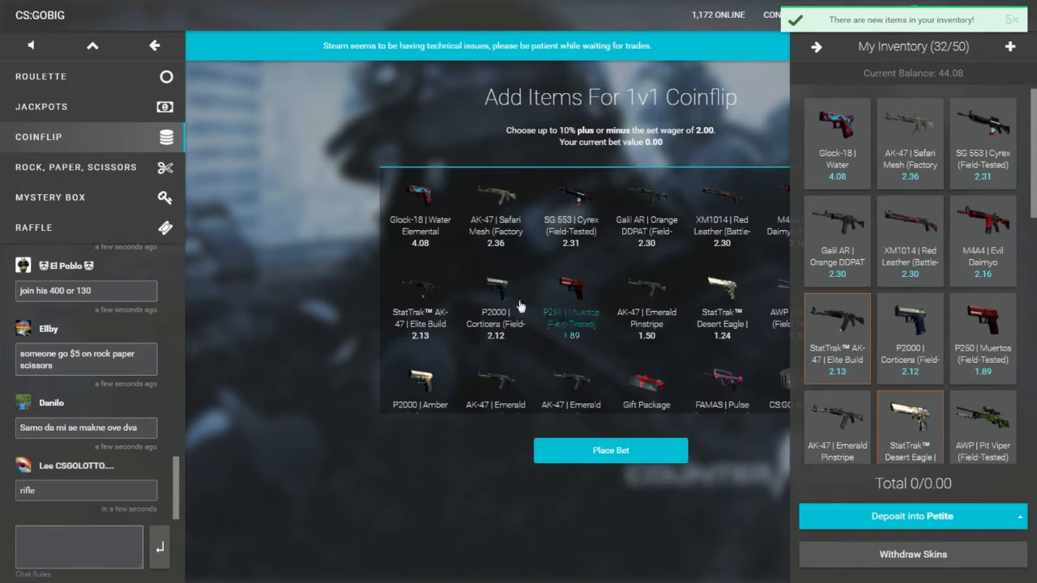
click(571, 310)
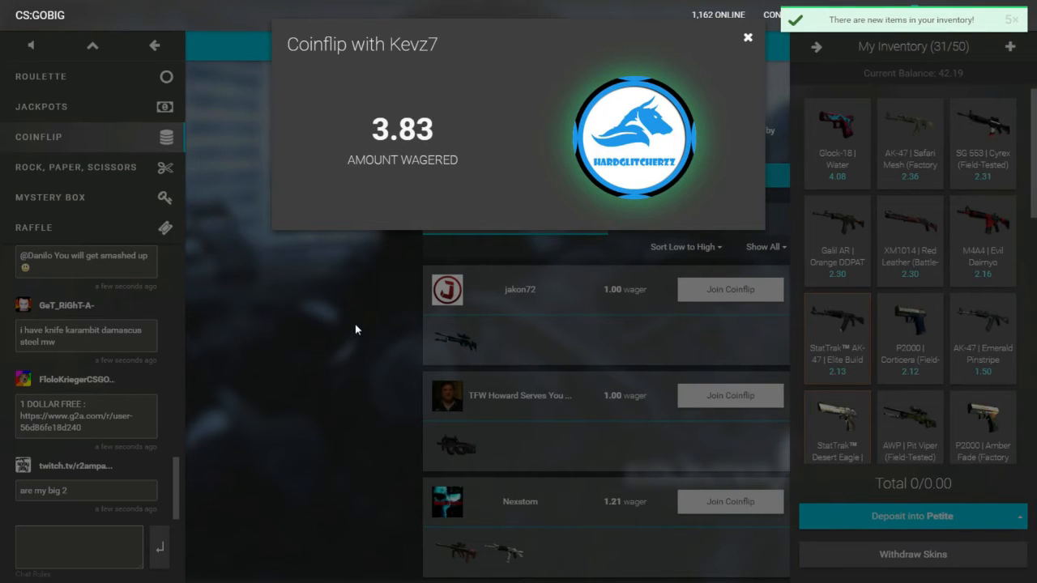
click(746, 38)
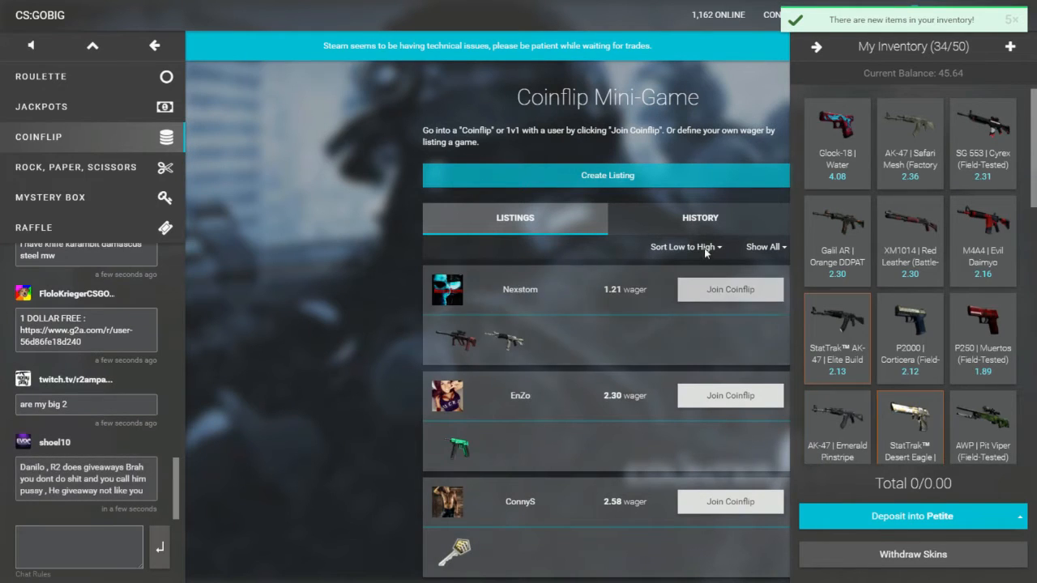
click(683, 247)
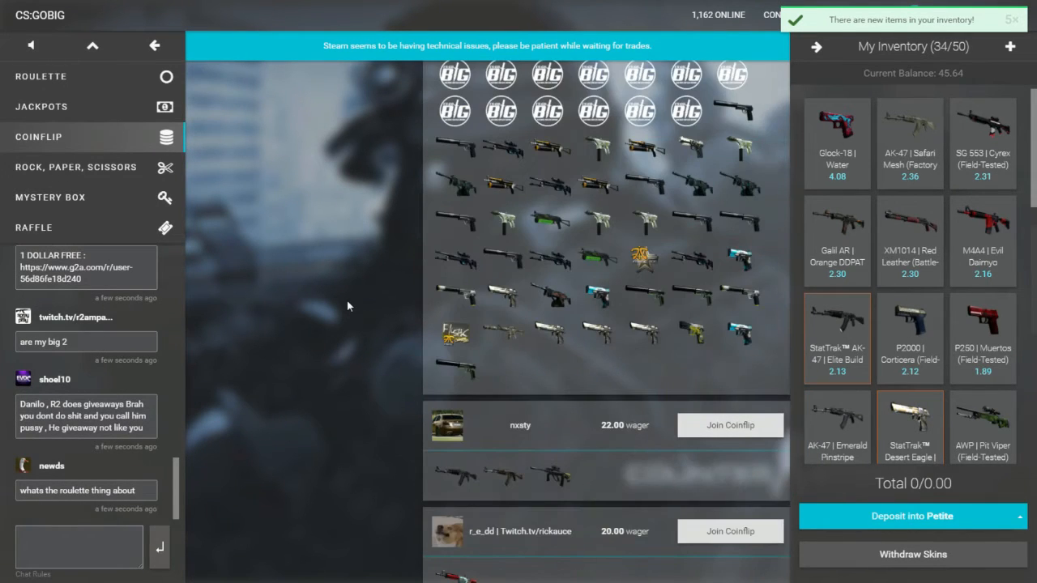
scroll(down, 3)
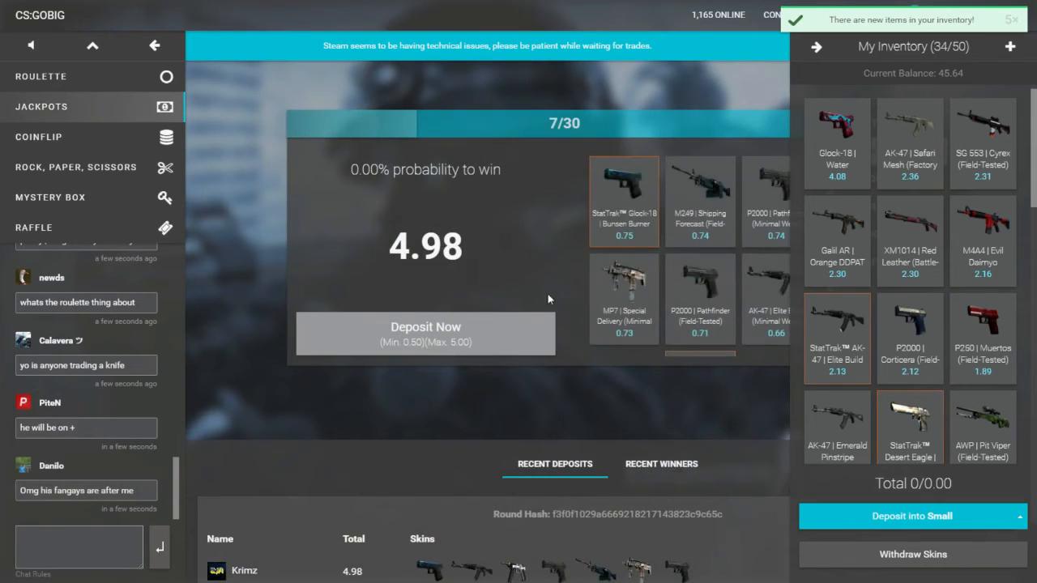
Step: Deposit the Operation Wildfire Case into Small, then a $1.20 skin into Petite
scroll(down, 3)
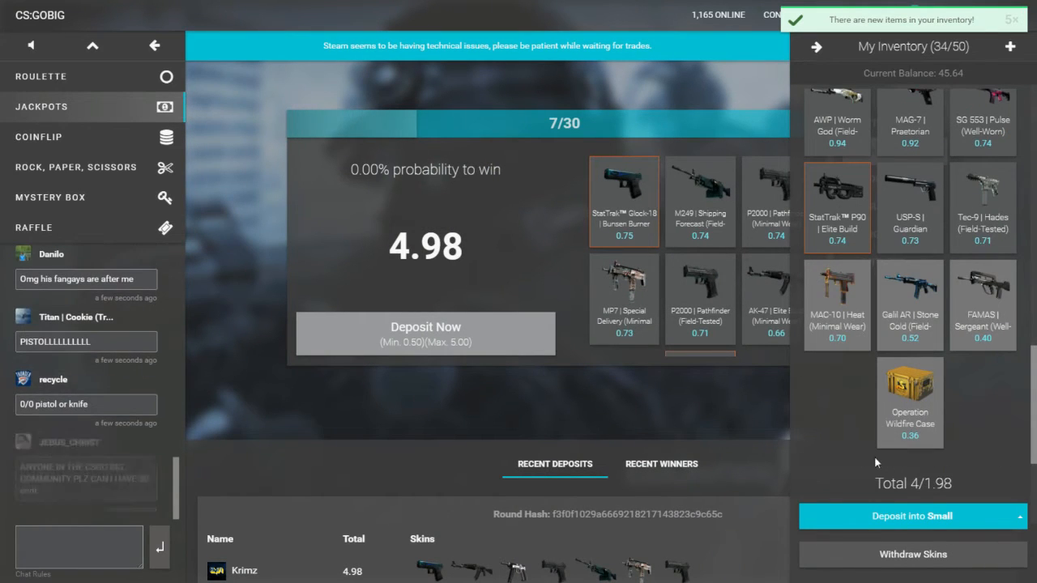
click(909, 206)
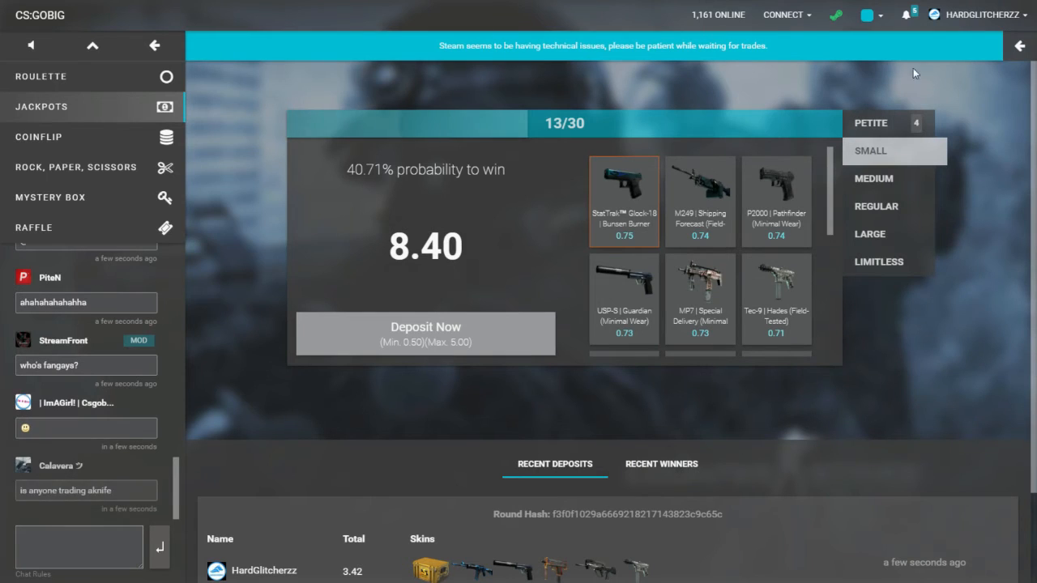
click(906, 14)
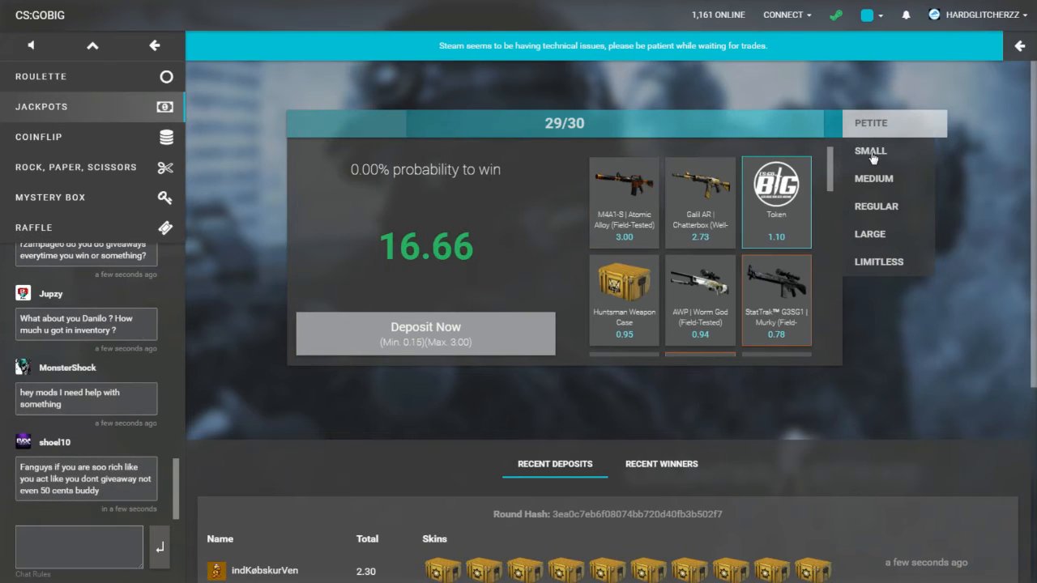
click(870, 151)
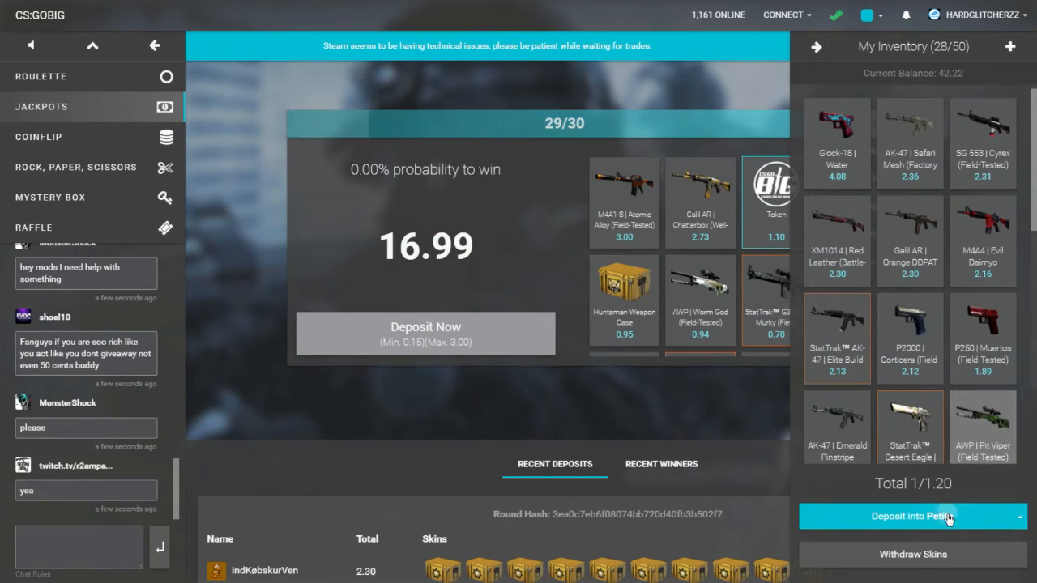
click(904, 516)
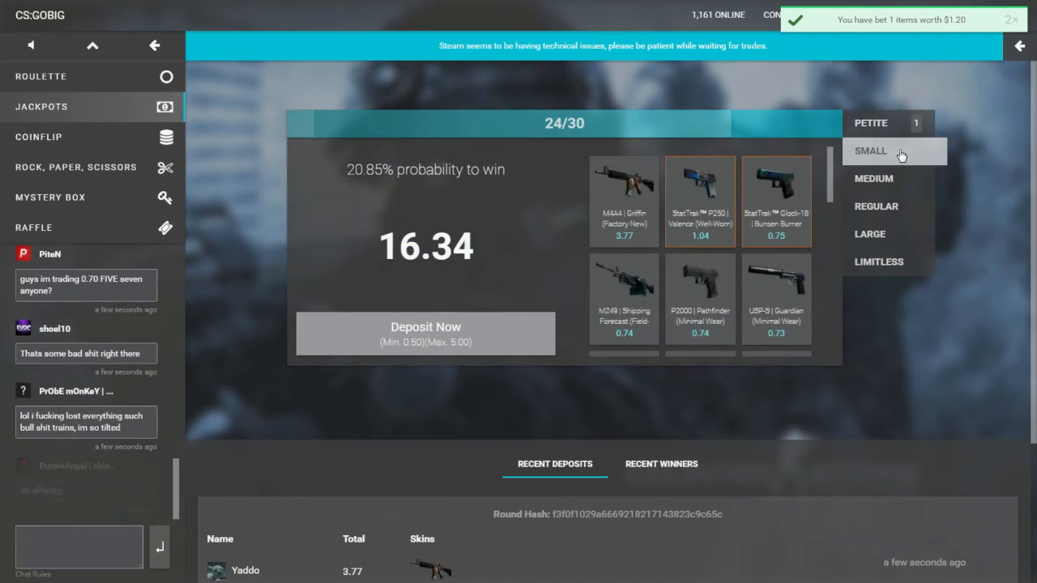
click(871, 122)
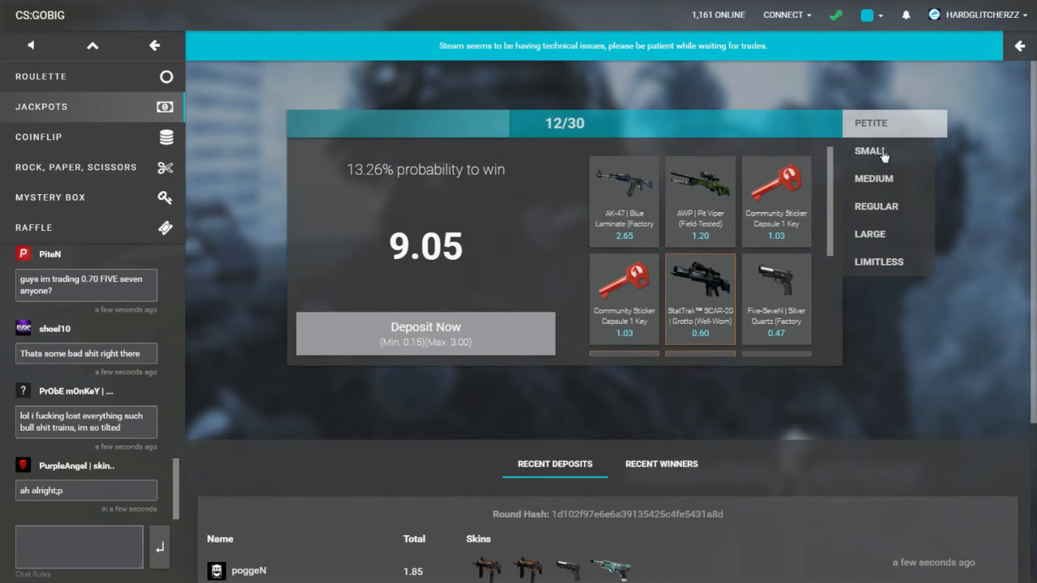
Step: Check the ended Petite round, then switch to the coinflip listings and scroll down
click(867, 151)
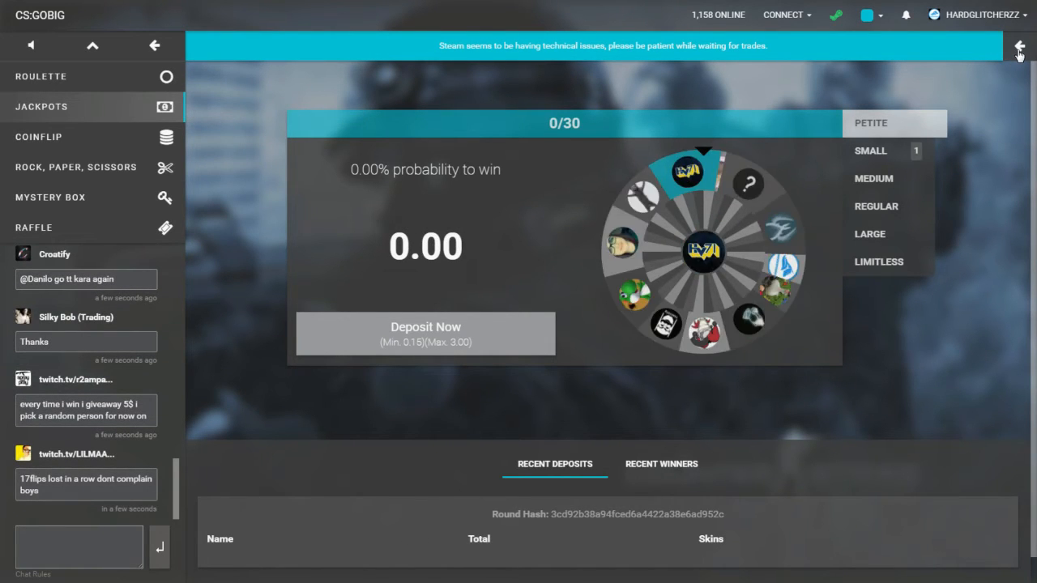
click(1019, 46)
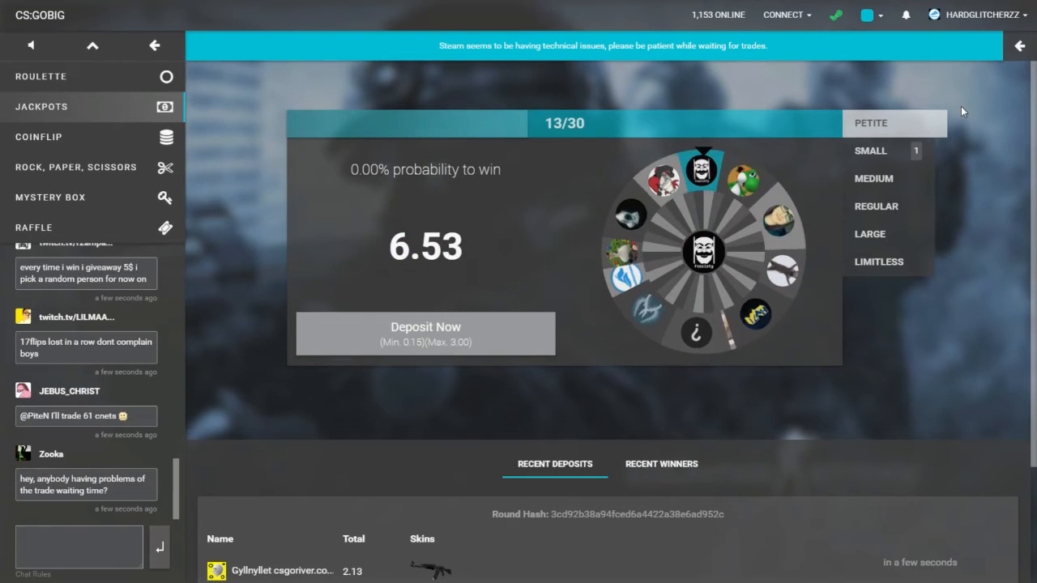
click(870, 151)
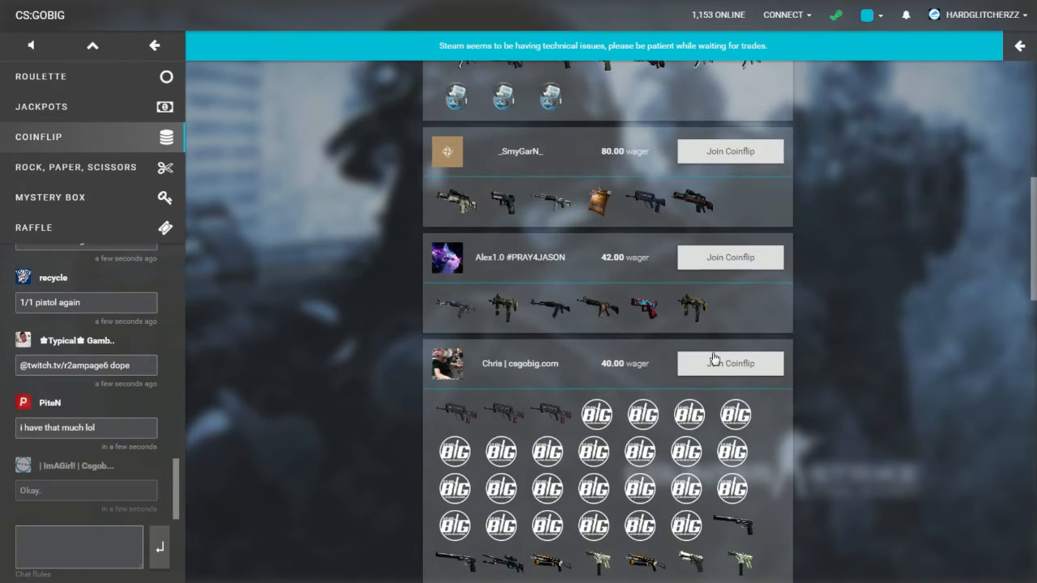
scroll(down, 3)
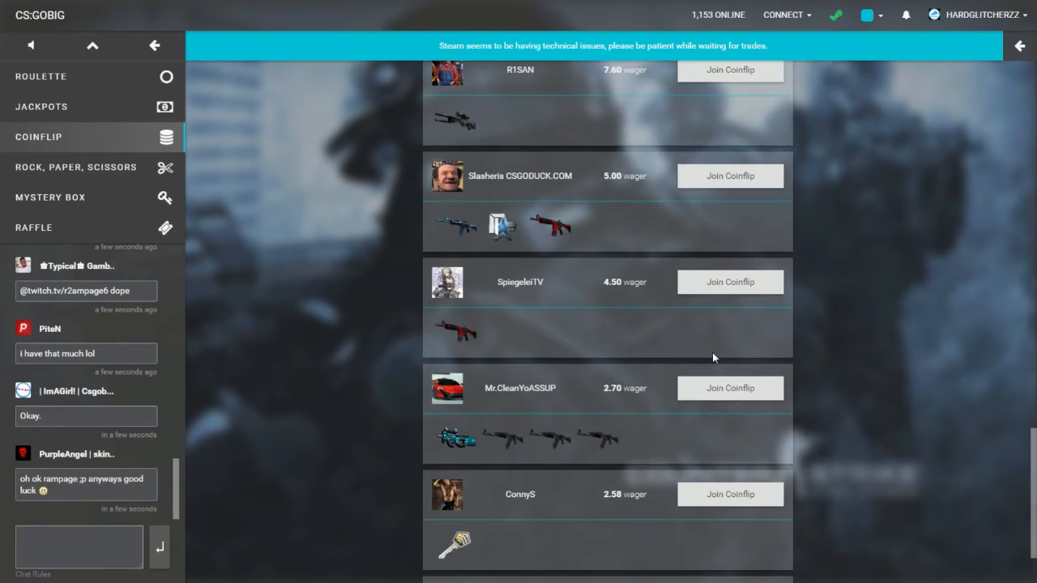
Step: Join an open coinflip, win the 15.54 flip, and close the result
click(729, 175)
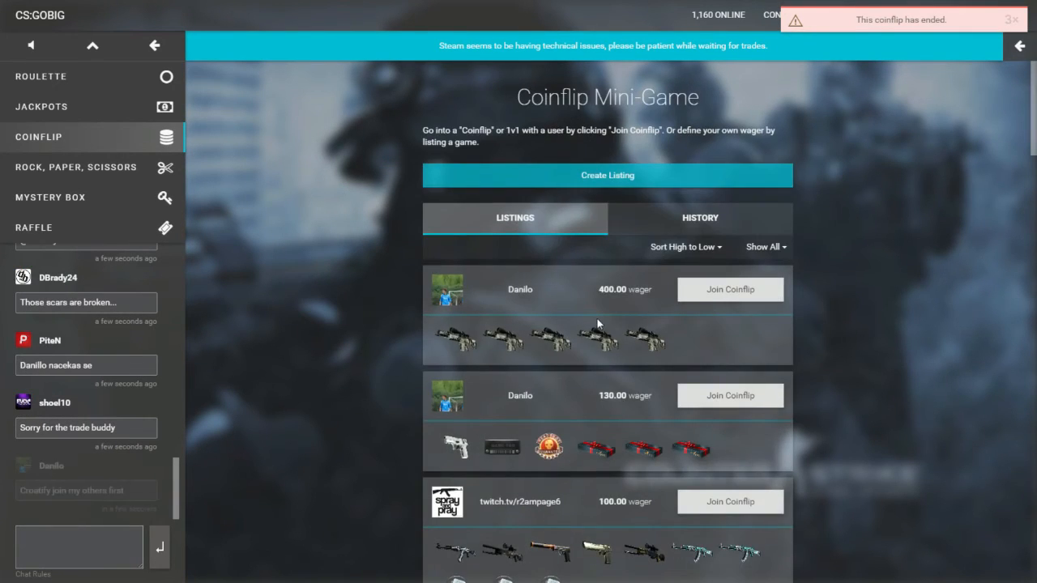
scroll(down, 3)
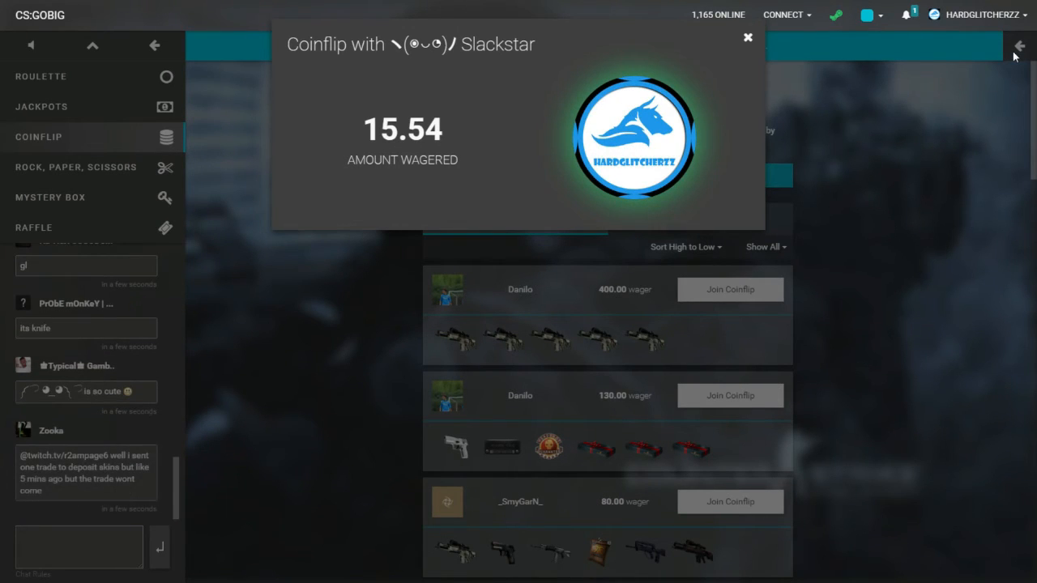
click(747, 37)
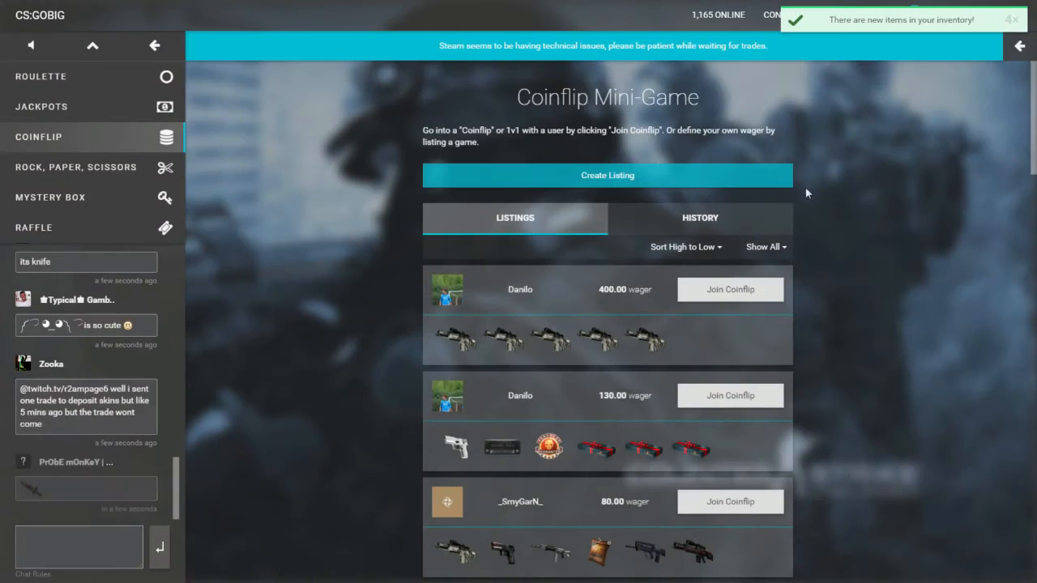
Step: Bet cheap skins on the 3.00 coinflip and dismiss the lost result
click(1023, 47)
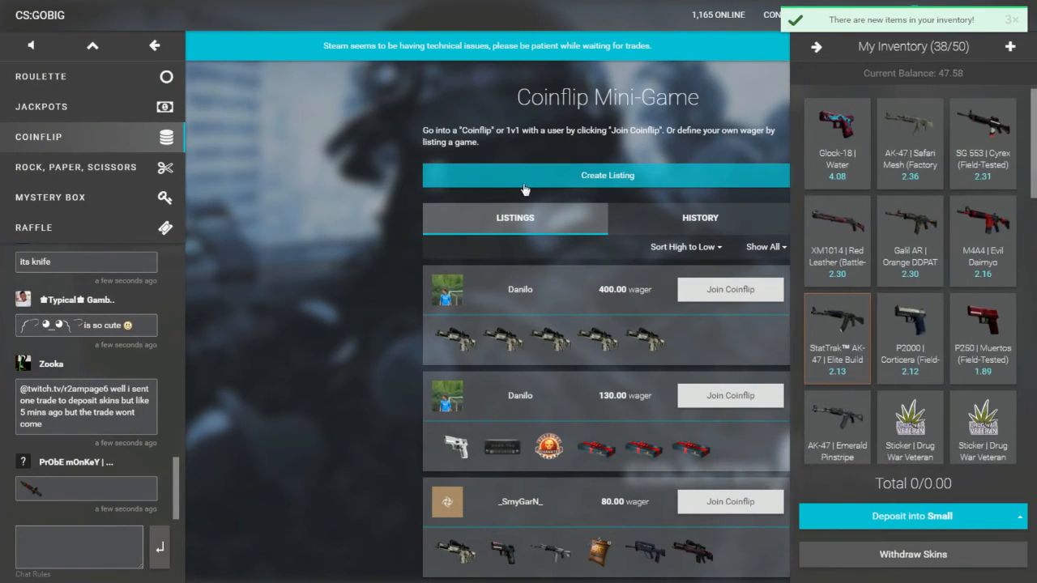
scroll(down, 3)
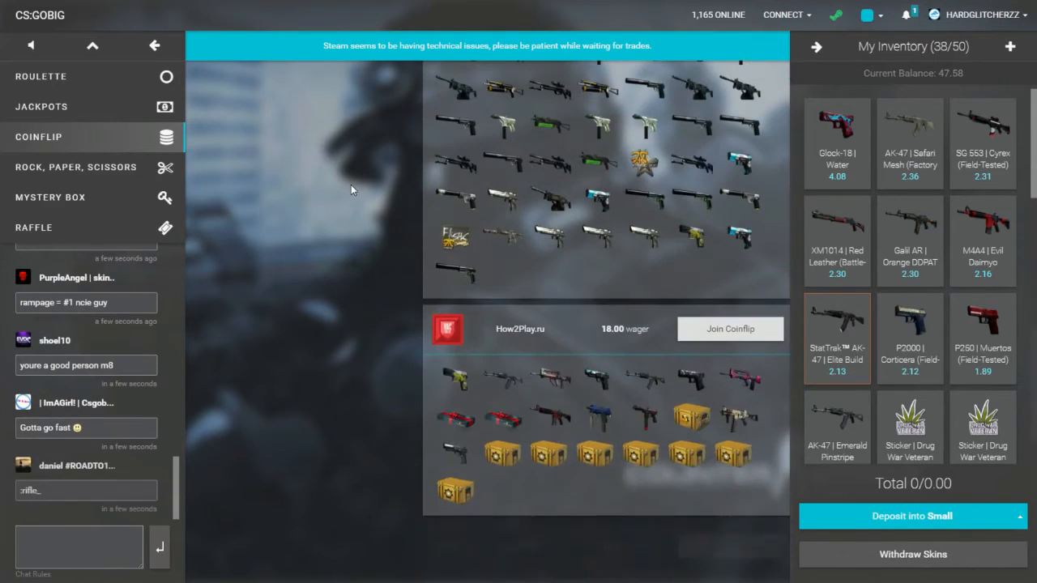
scroll(up, 3)
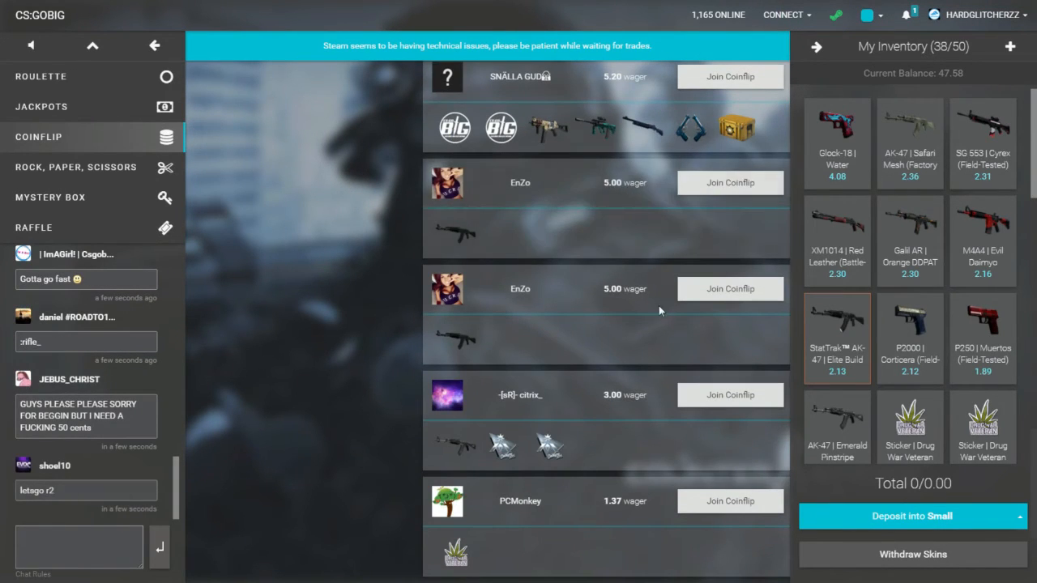
click(729, 395)
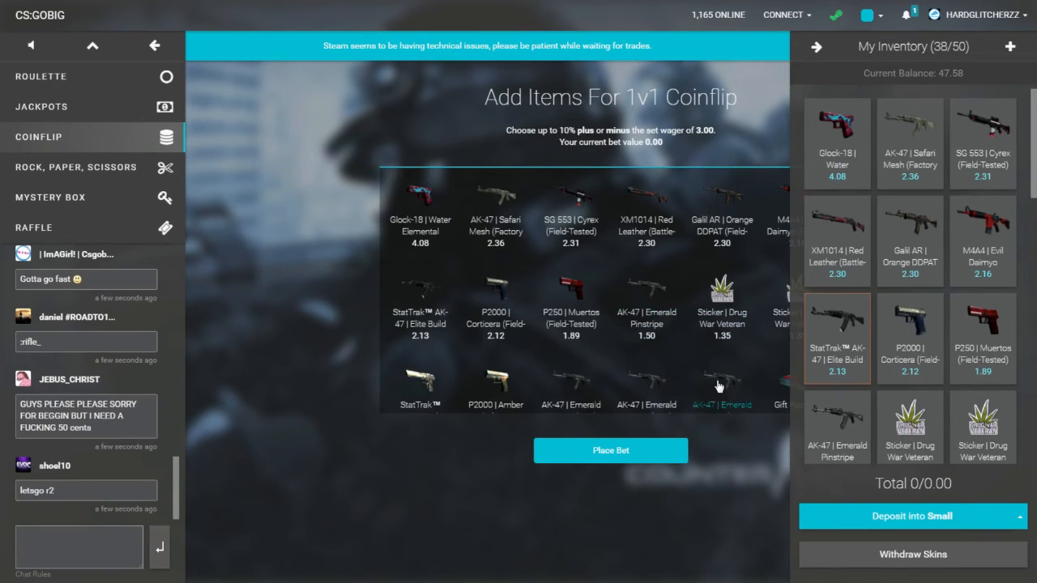
click(571, 386)
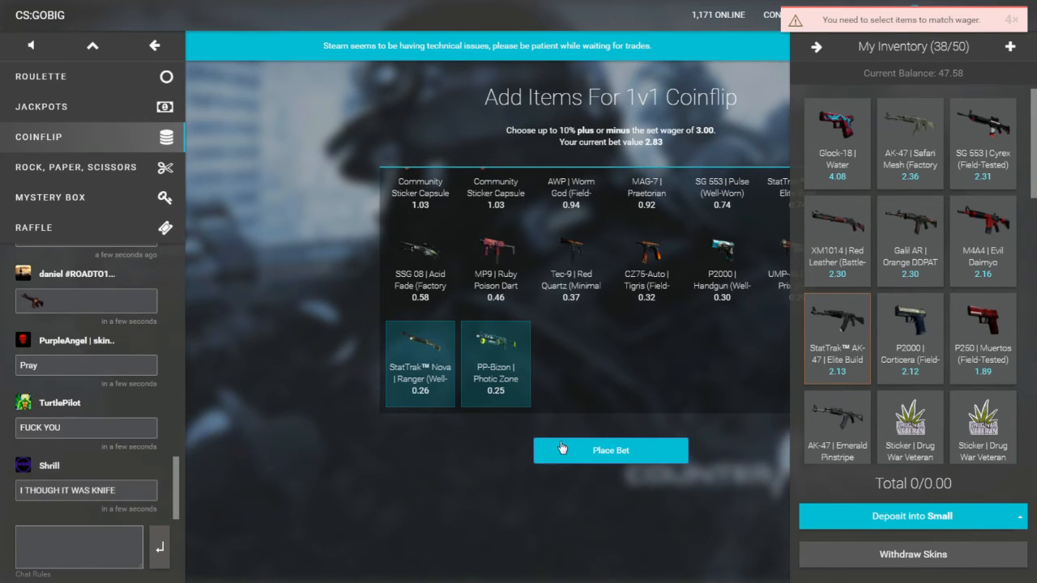
click(610, 449)
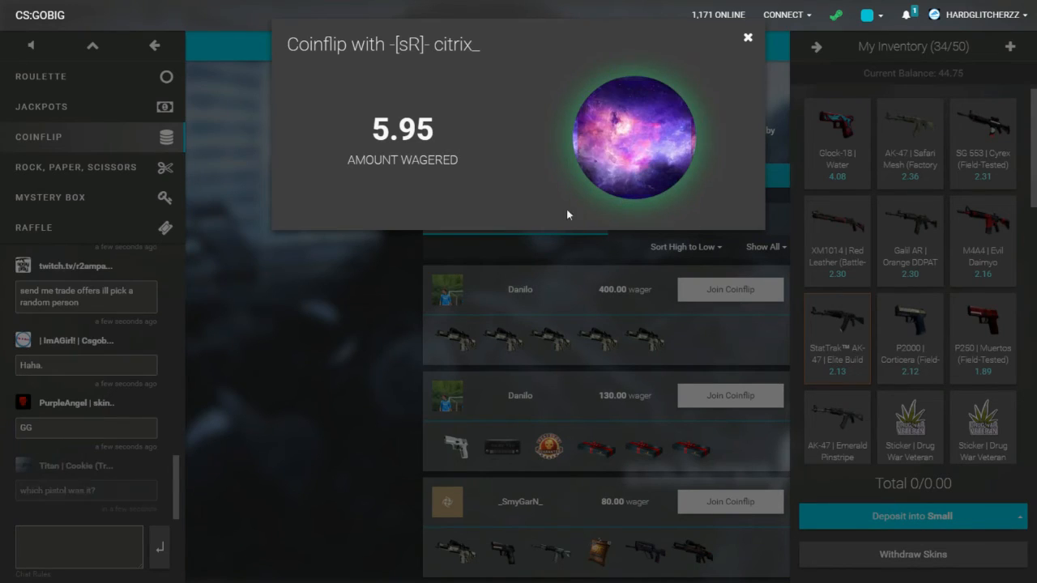
click(746, 37)
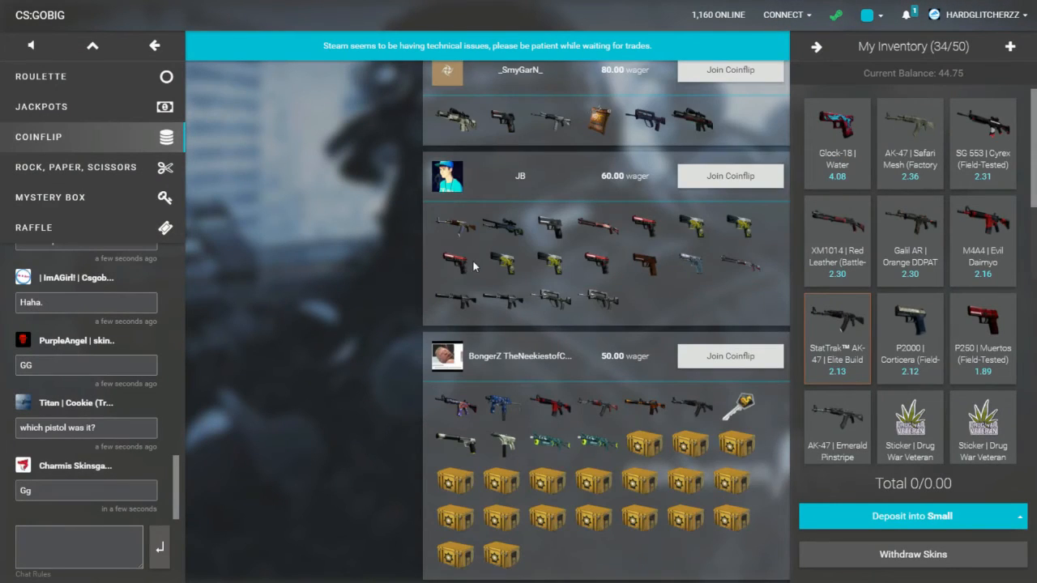
Step: Leave the 2.10 coinflip, find the 5.00 coinflip already ended, and switch to Rock, Paper, Scissors
scroll(down, 3)
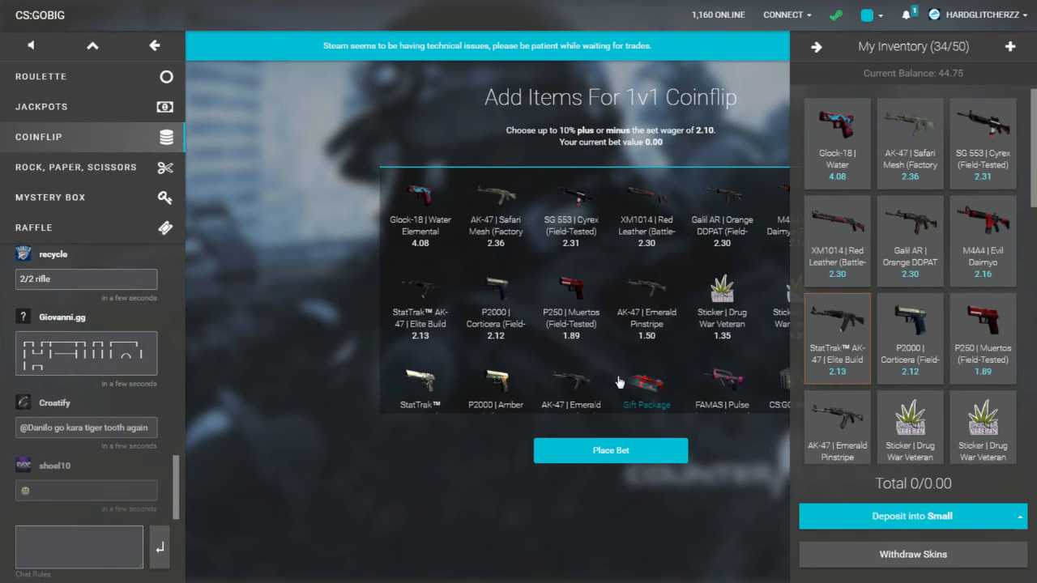
click(647, 386)
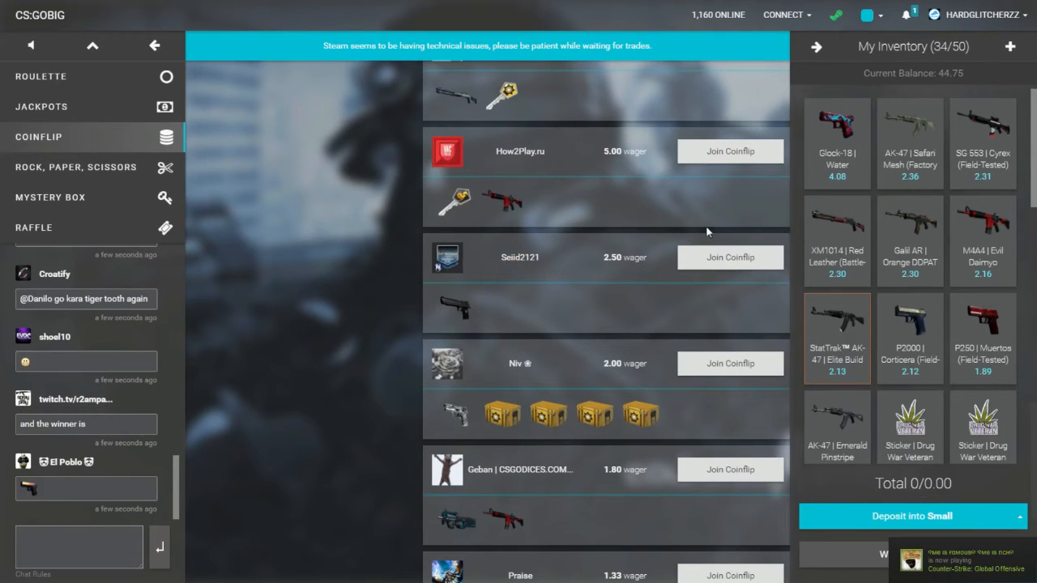
click(729, 150)
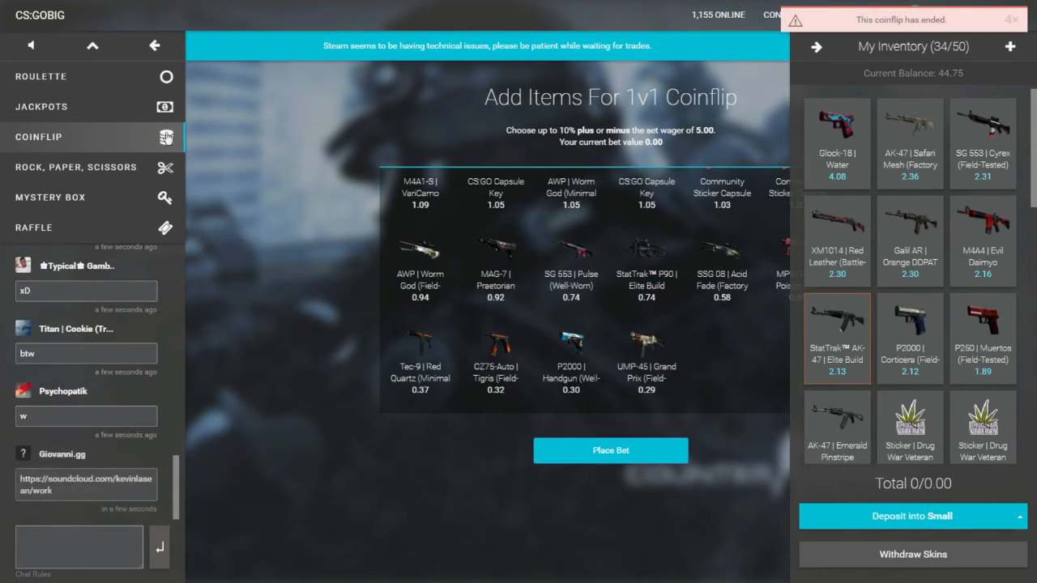
click(74, 167)
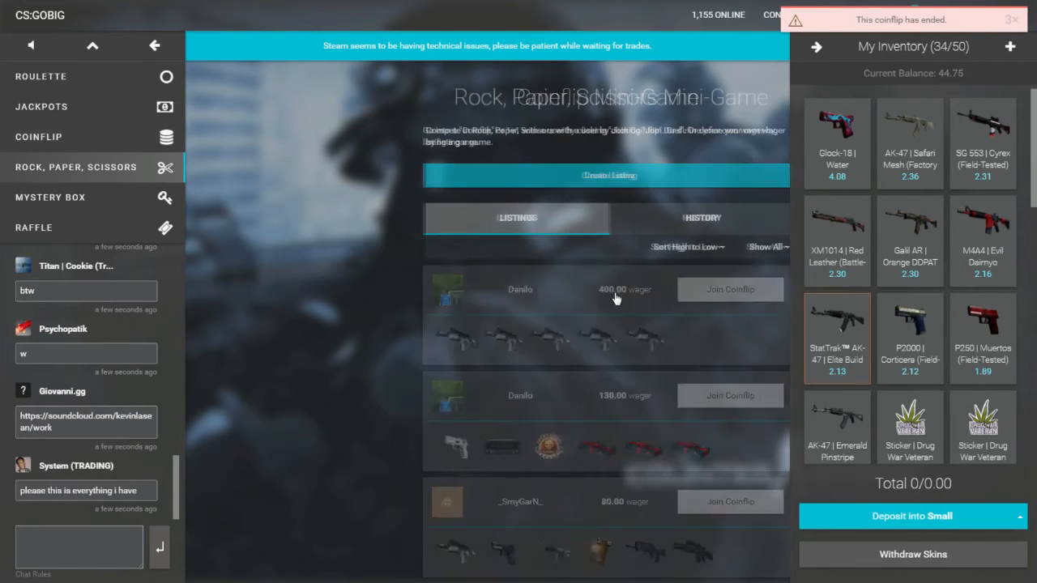
Step: List a 5.00 rock-paper-scissors game staked with nine skins worth about 4.72, then open the duel
click(606, 175)
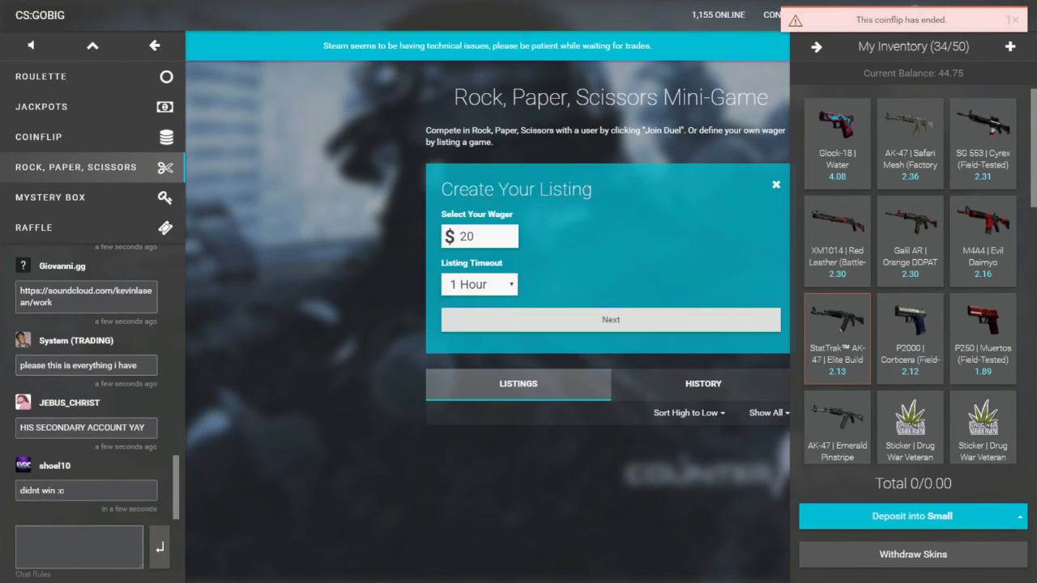
click(610, 319)
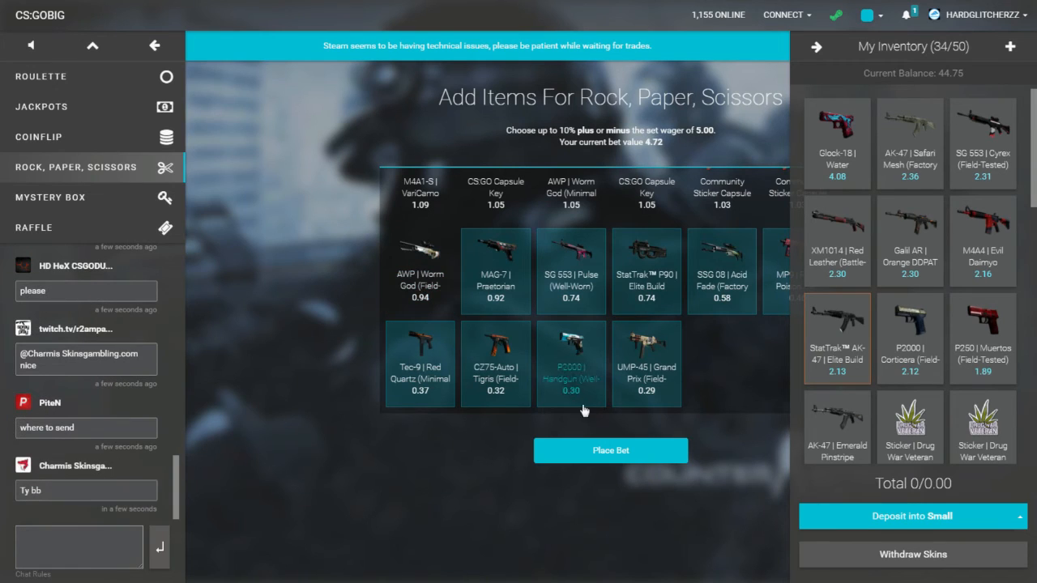
click(610, 451)
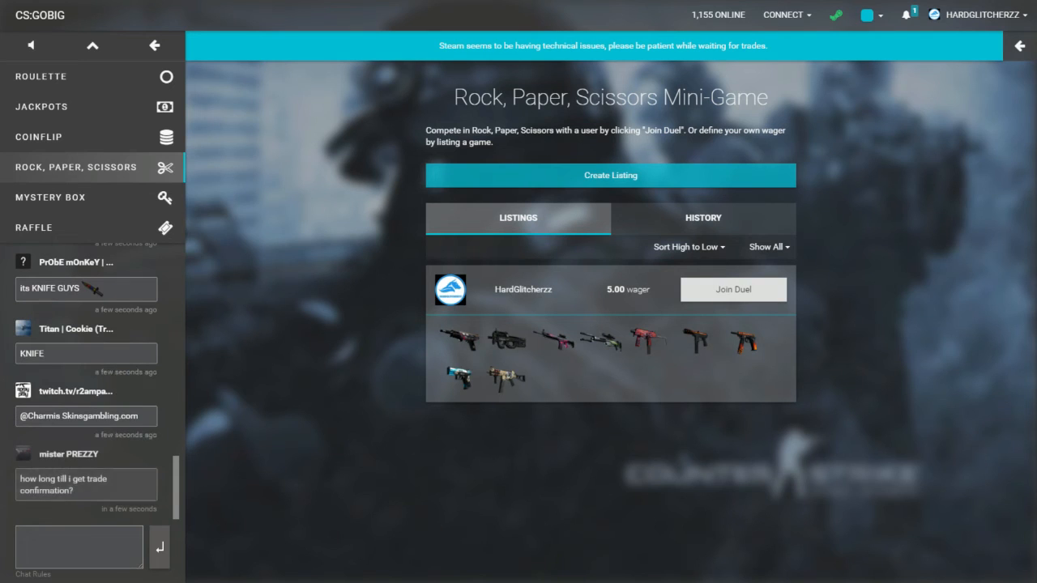
click(732, 289)
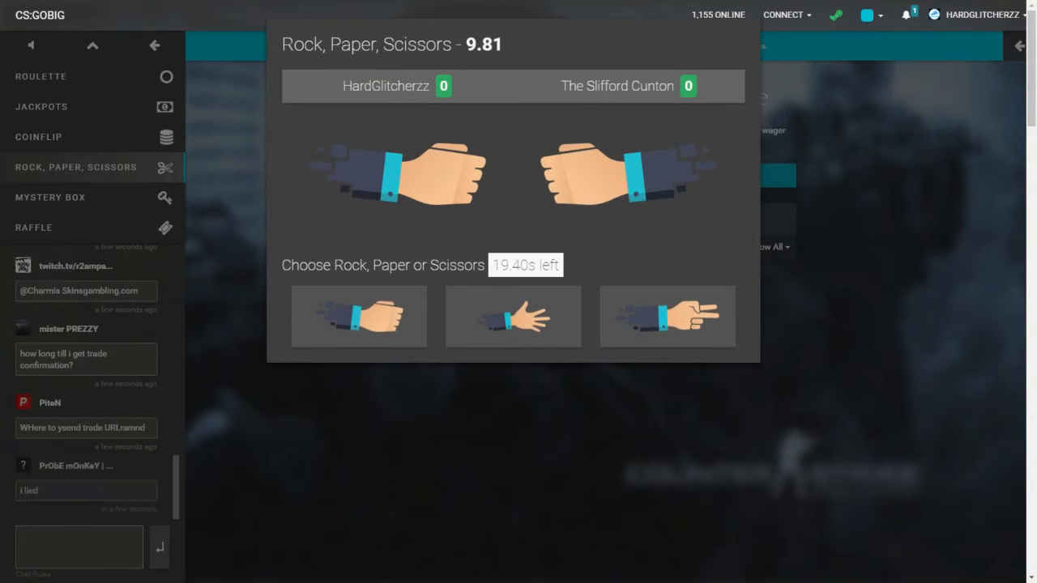
Step: Play Rock, then Paper, to win the 9.81 duel 2–1, and dismiss the results
click(358, 316)
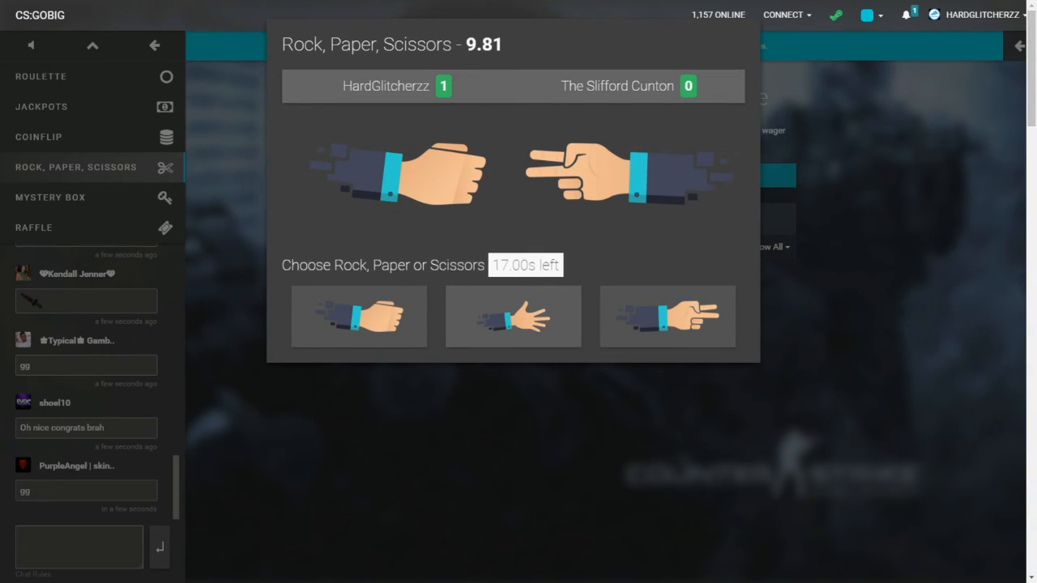
click(358, 316)
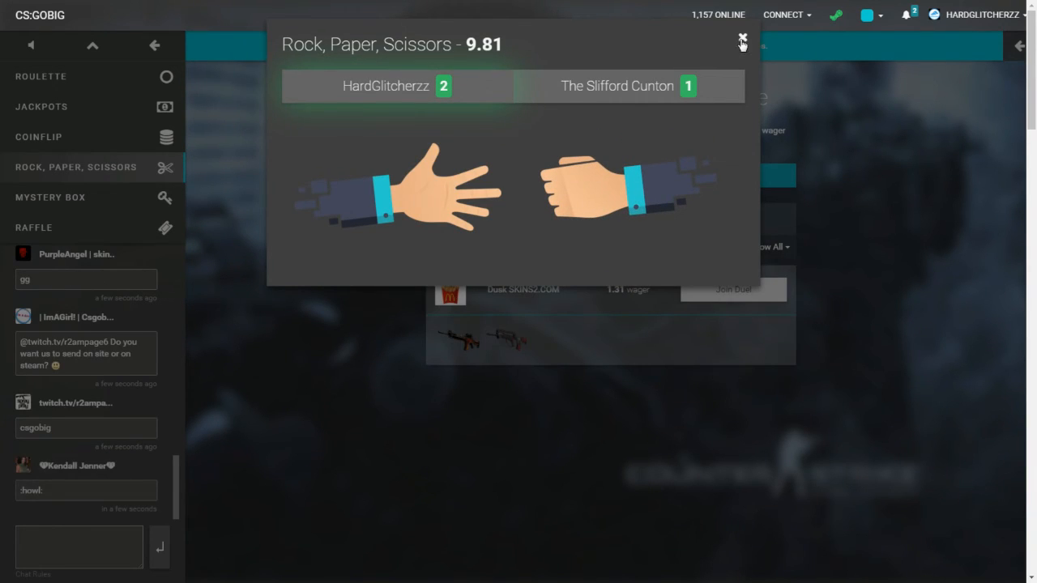
click(741, 40)
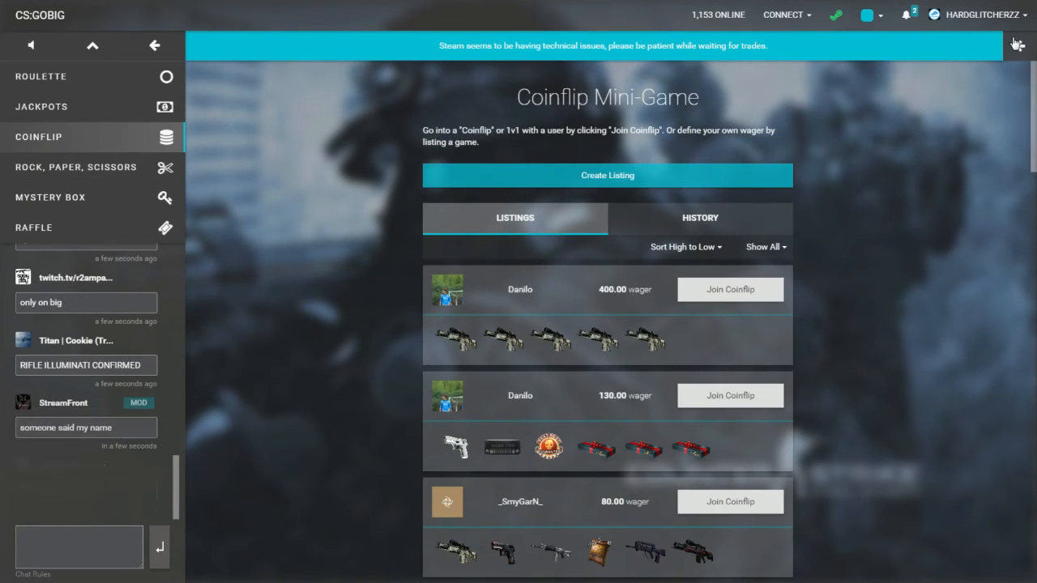
Step: Check the 49.84 balance, ask in chat who will coinflip a $45 knife, then pick the 21.00 coinflip
click(895, 15)
text(kry)
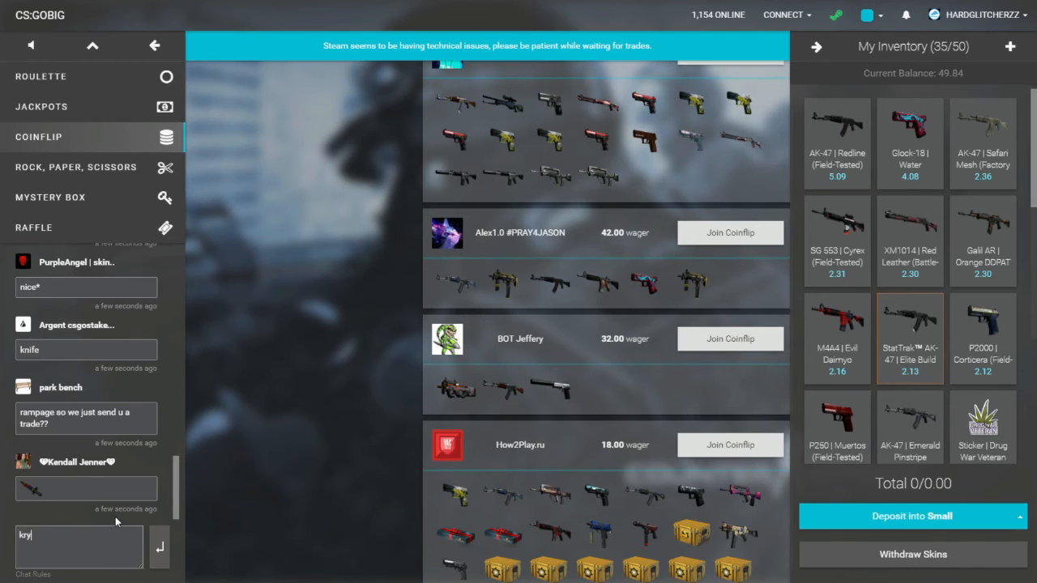
text(Who has a 45)
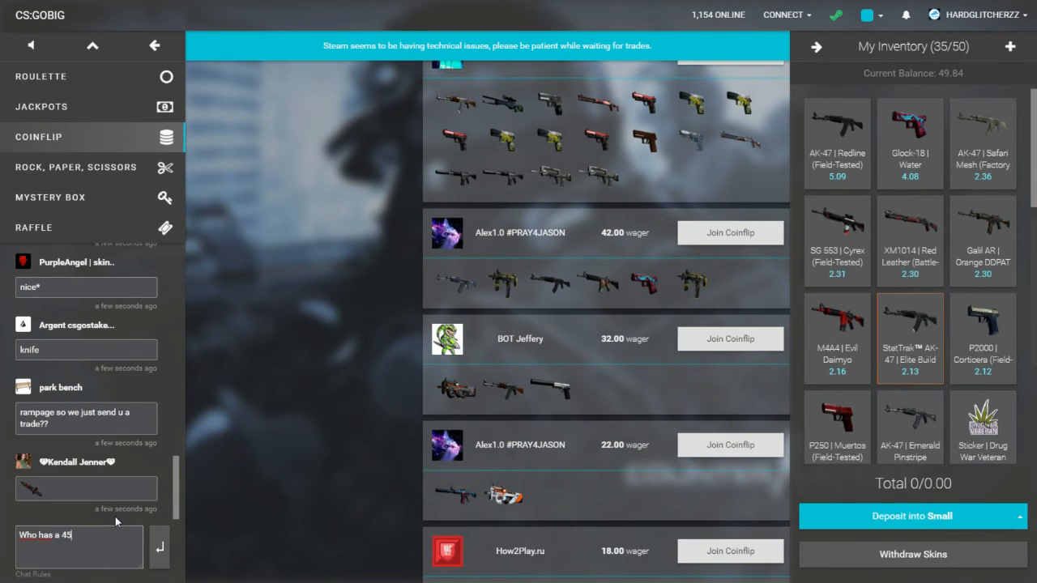
text($ knif)
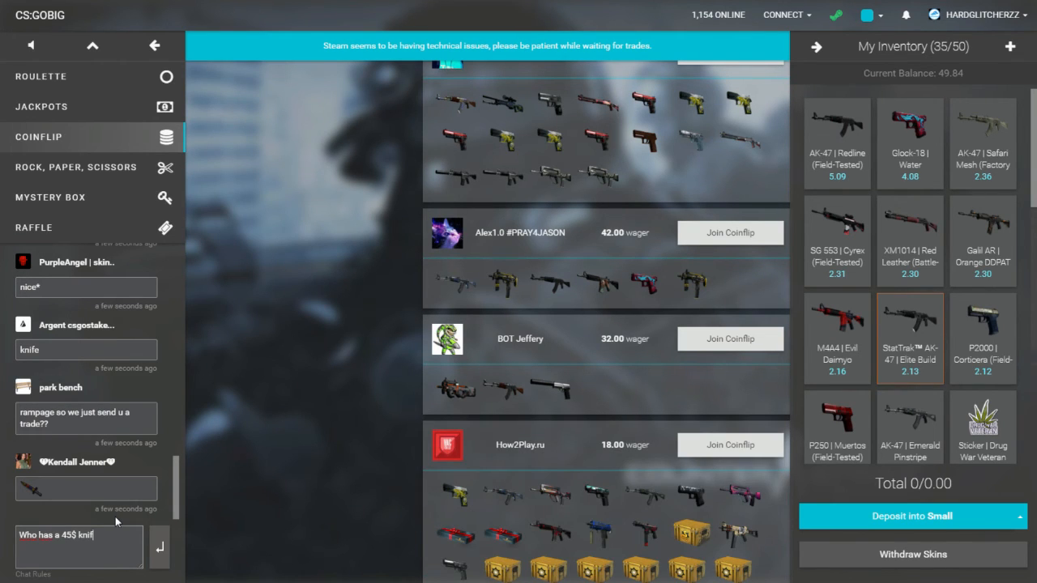
text(e? mna)
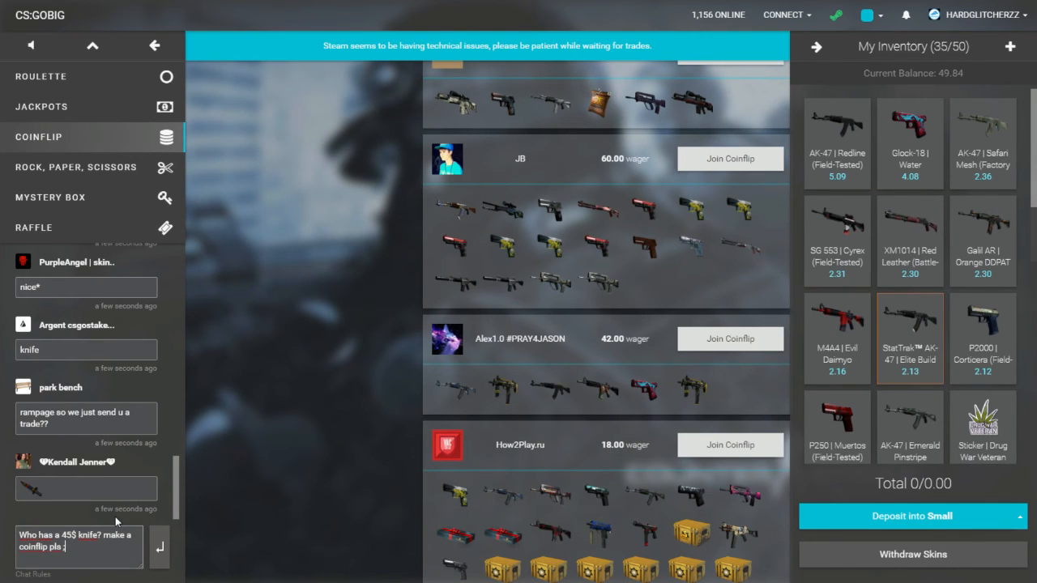
scroll(down, 3)
text(P ill take it from)
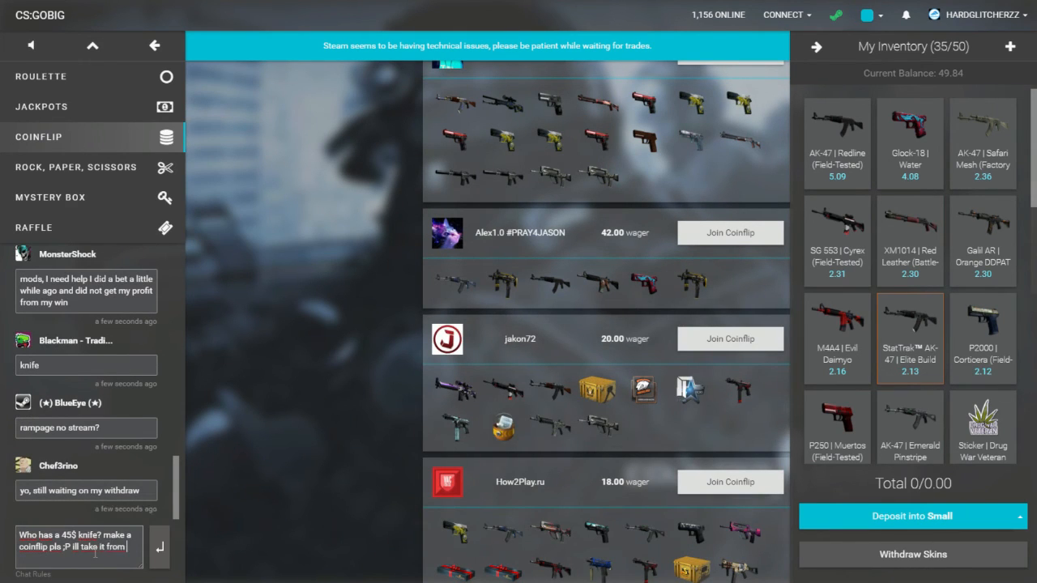
text(you)
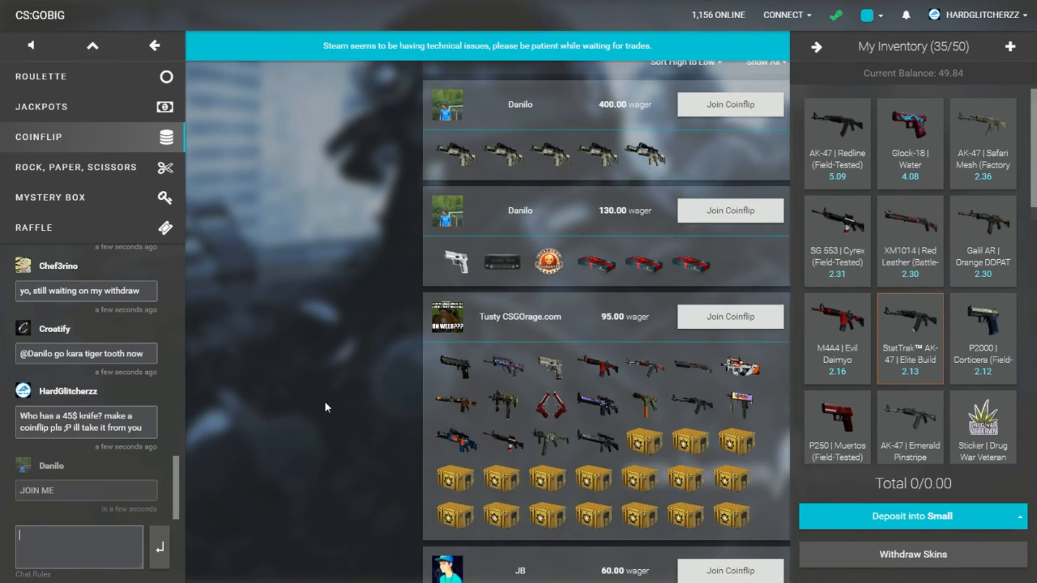
scroll(down, 3)
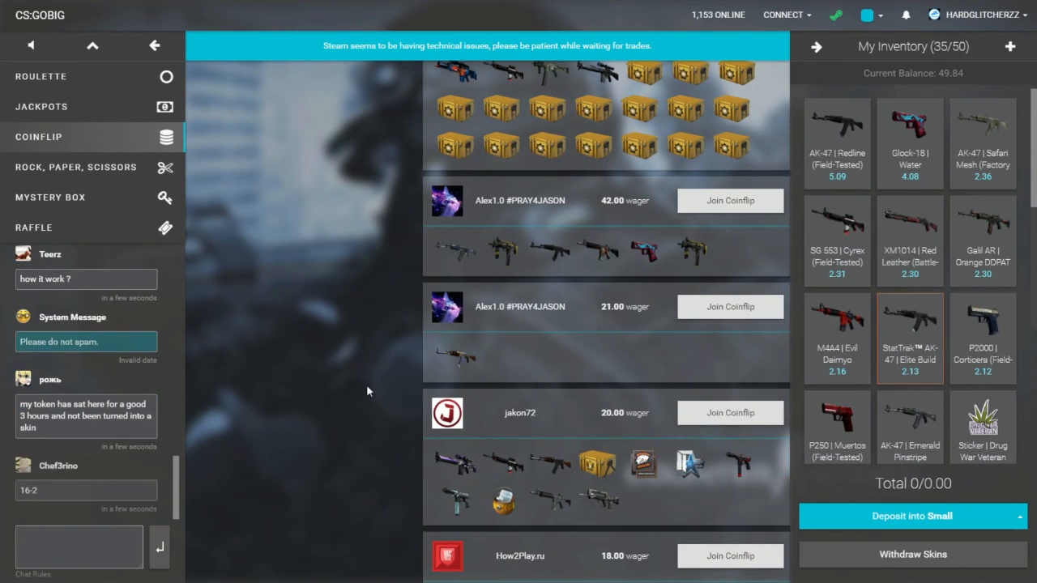
click(730, 306)
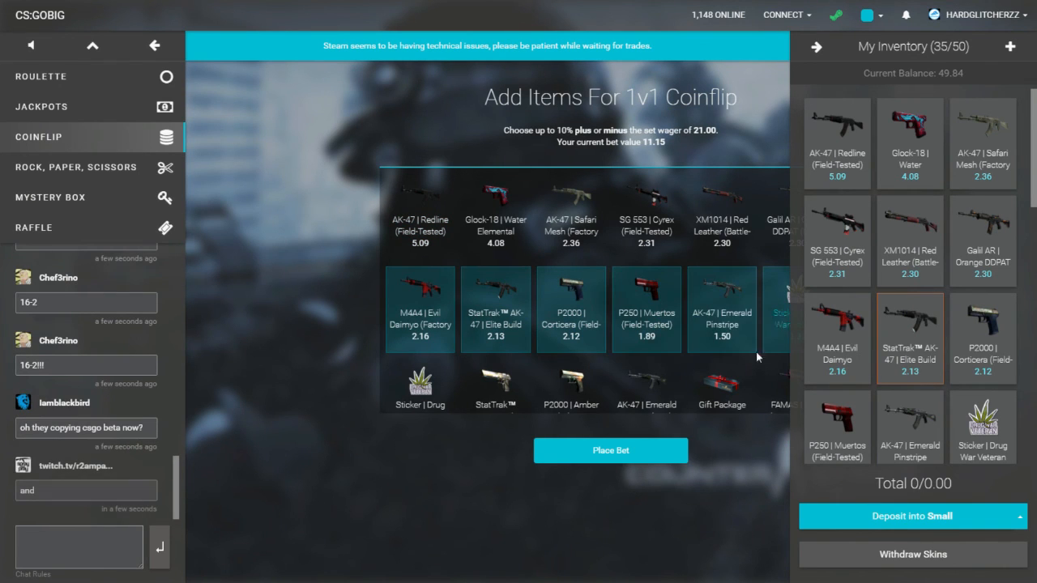
Step: Bet skins on the 21.00 coinflip, lose to Heisendoge, and return to listings at 44.75
click(419, 386)
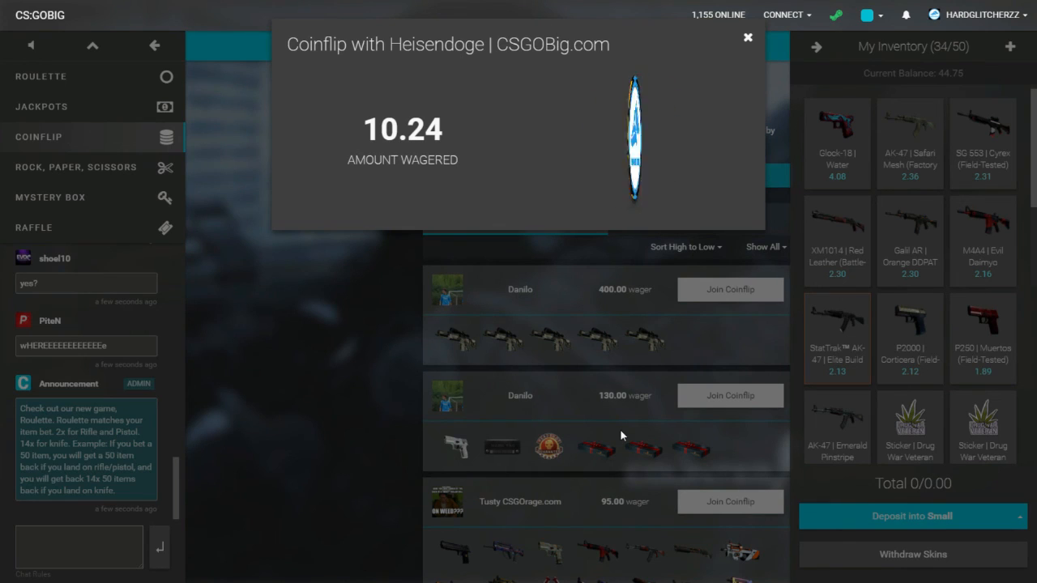
click(747, 37)
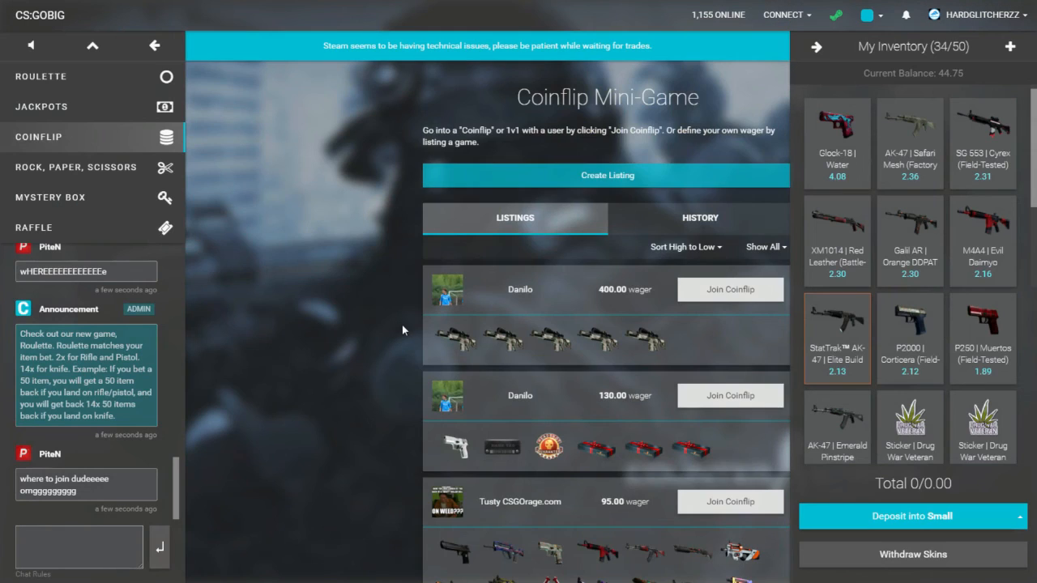
scroll(down, 3)
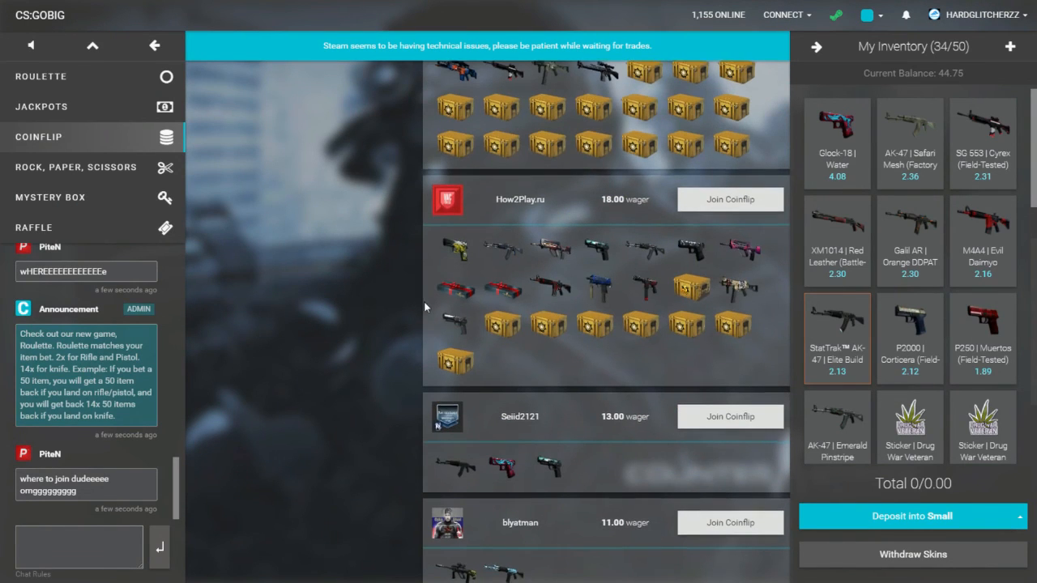